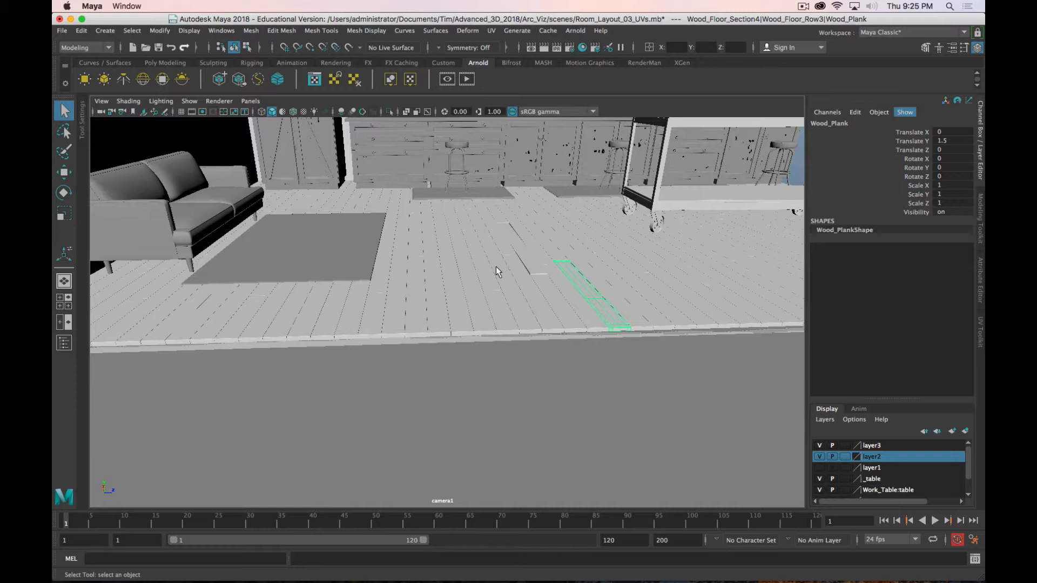
pyautogui.moveTo(119, 303)
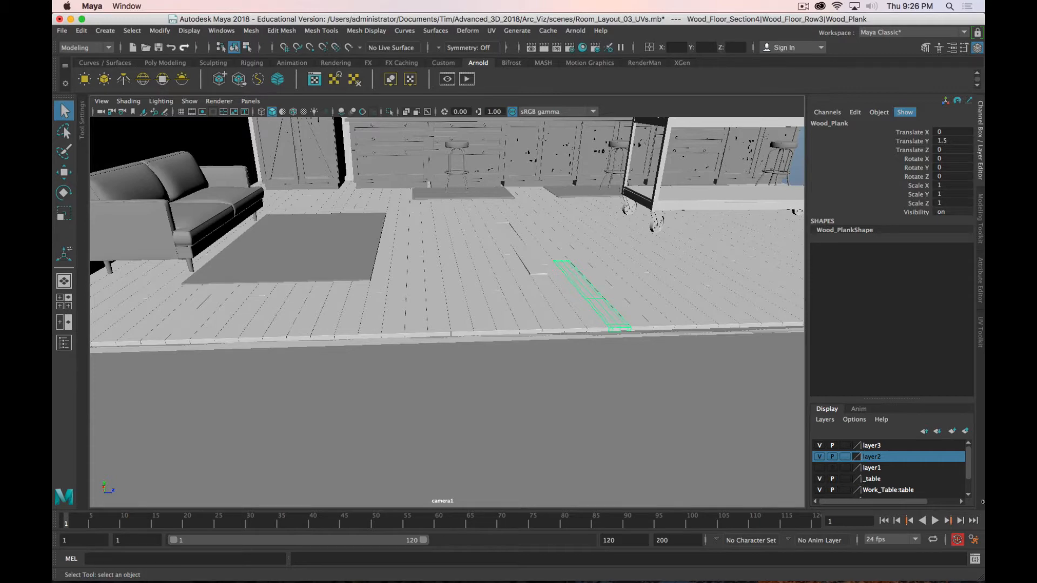
pyautogui.moveTo(519, 358)
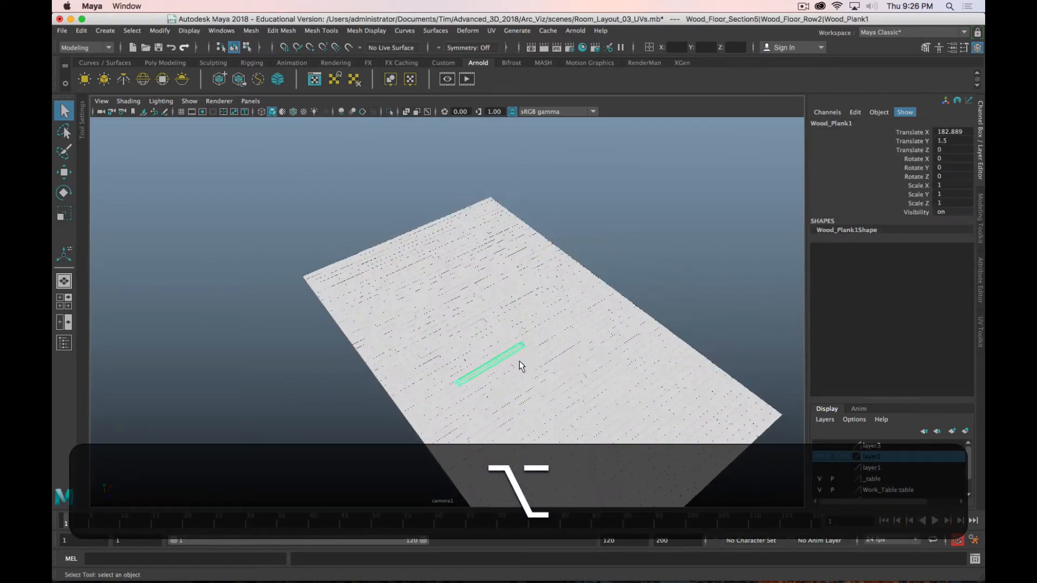
# - Unparent Wood_Plank1 from the floor rows, isolate it, and tumble closer around it
pyautogui.moveTo(519, 368); pyautogui.dragTo(522, 351)
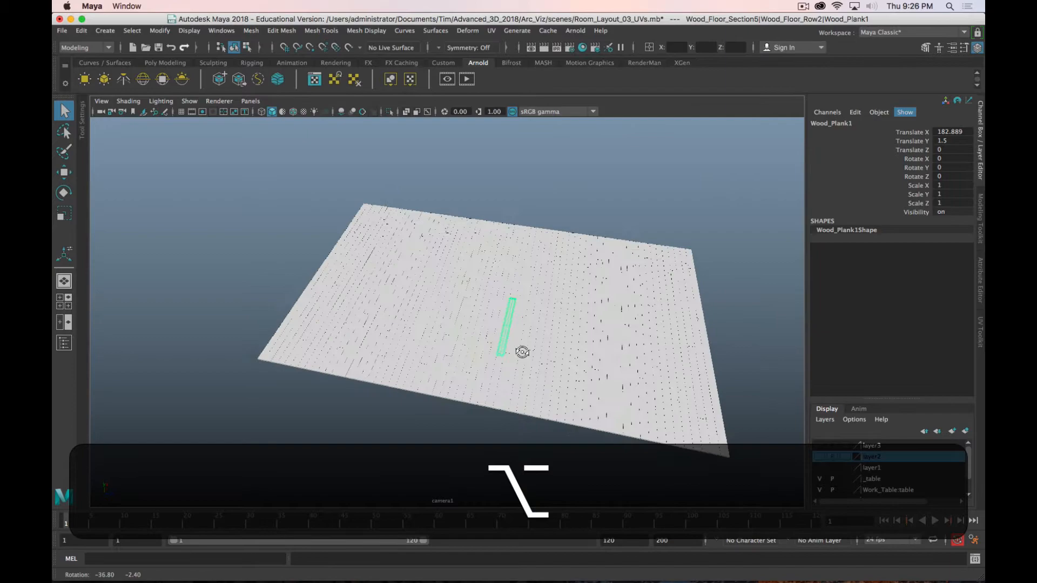
pyautogui.moveTo(522, 351); pyautogui.dragTo(521, 348)
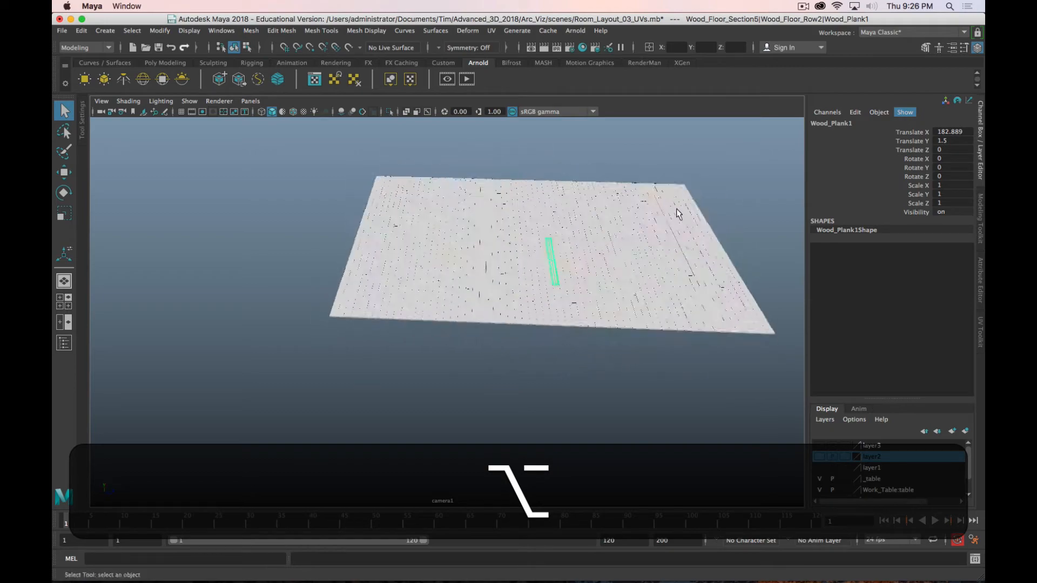
pyautogui.moveTo(678, 213); pyautogui.dragTo(723, 208)
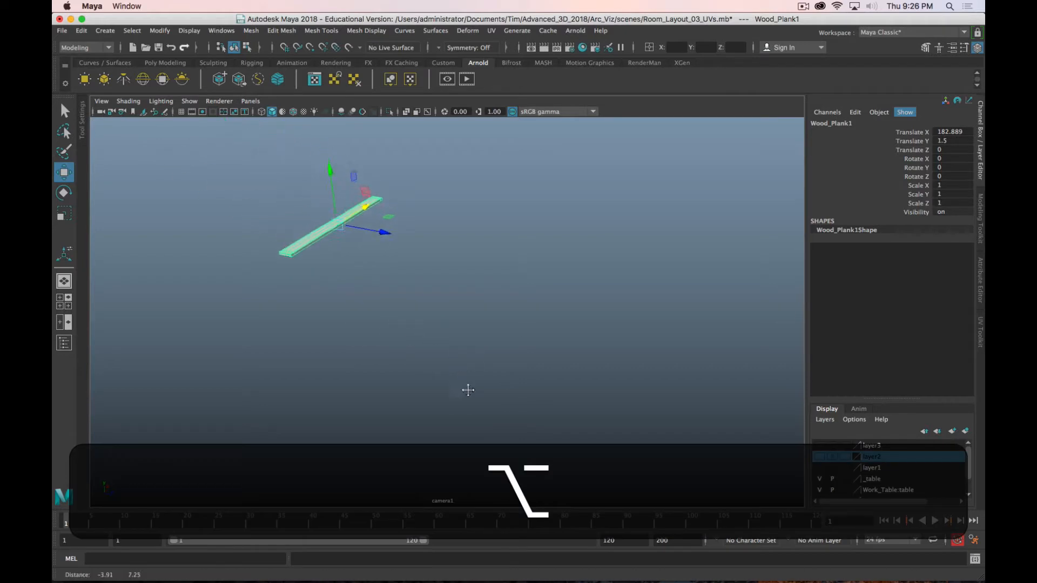
pyautogui.moveTo(468, 389); pyautogui.dragTo(350, 277)
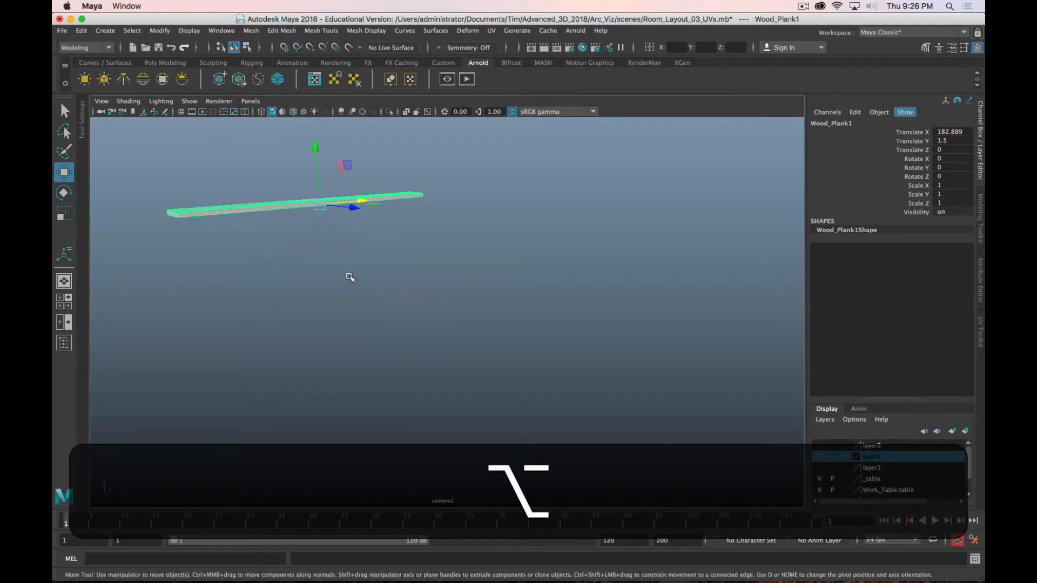
pyautogui.moveTo(350, 277); pyautogui.dragTo(318, 357)
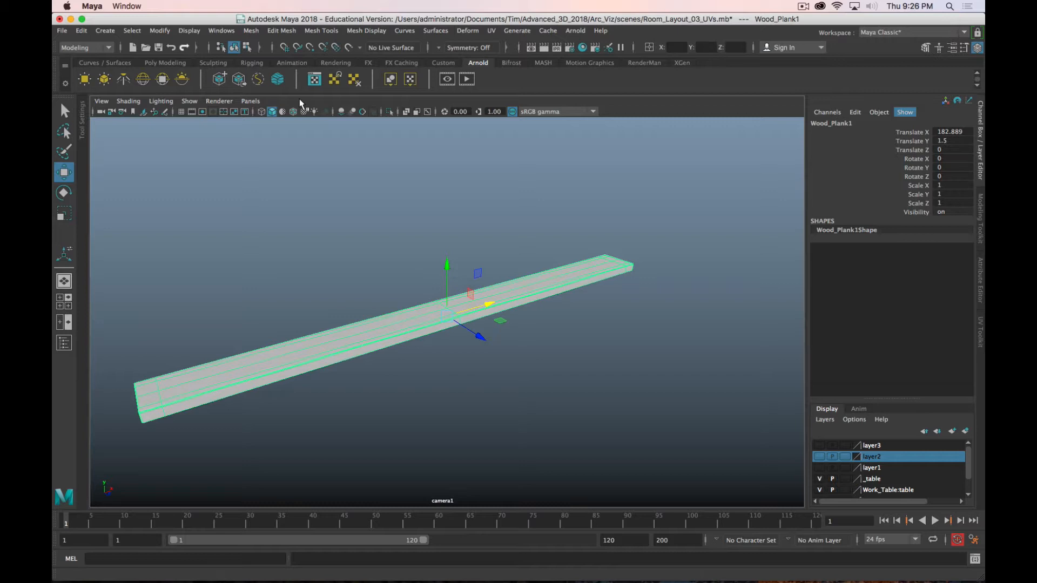
# - Dock the UV Editor beside the viewport and delete Wood_Plank1's existing UVs
pyautogui.click(491, 30)
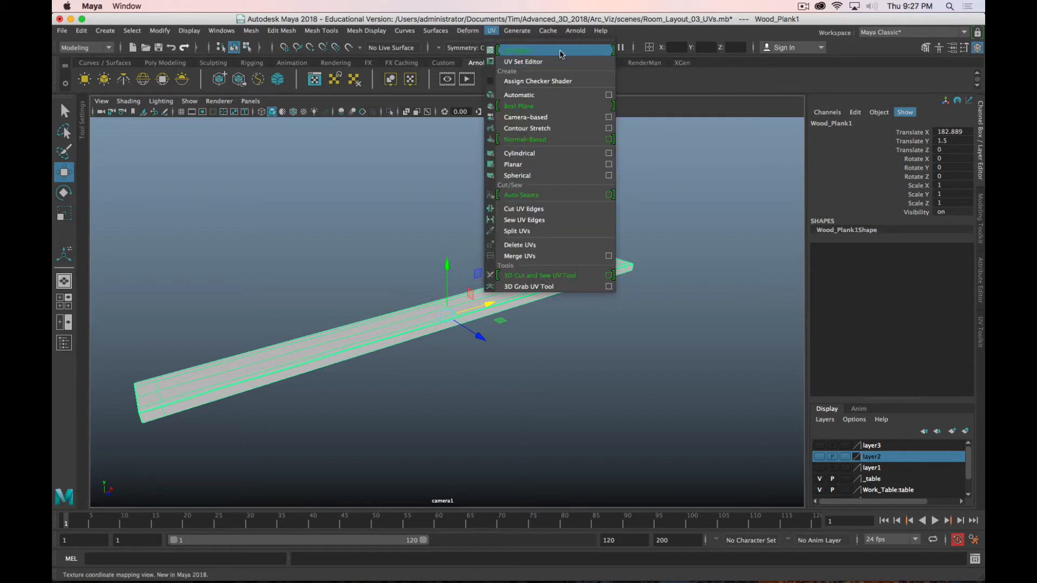
pyautogui.click(533, 50)
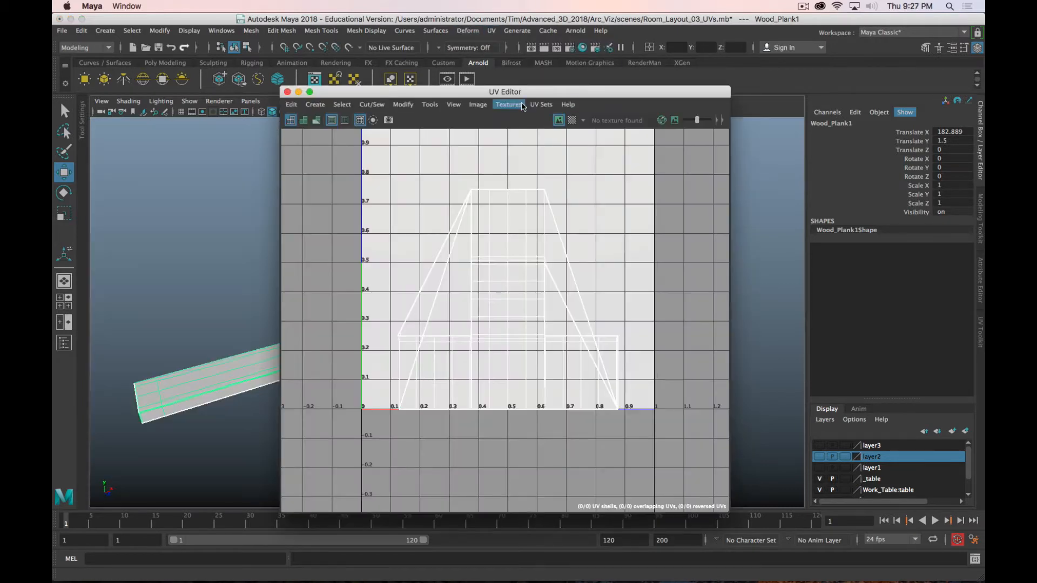
pyautogui.moveTo(505, 91); pyautogui.dragTo(956, 183)
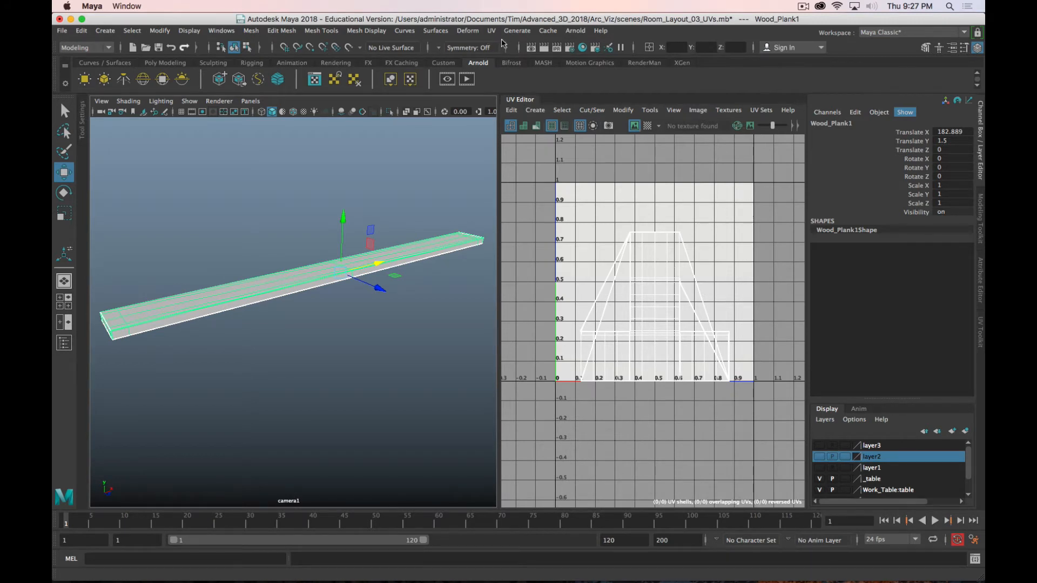
pyautogui.click(490, 30)
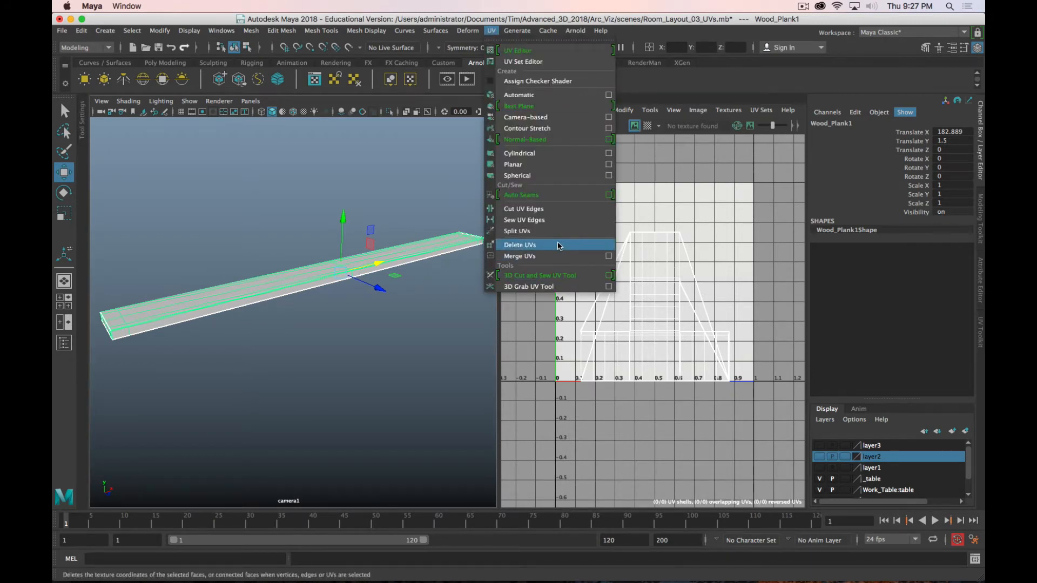
pyautogui.click(520, 244)
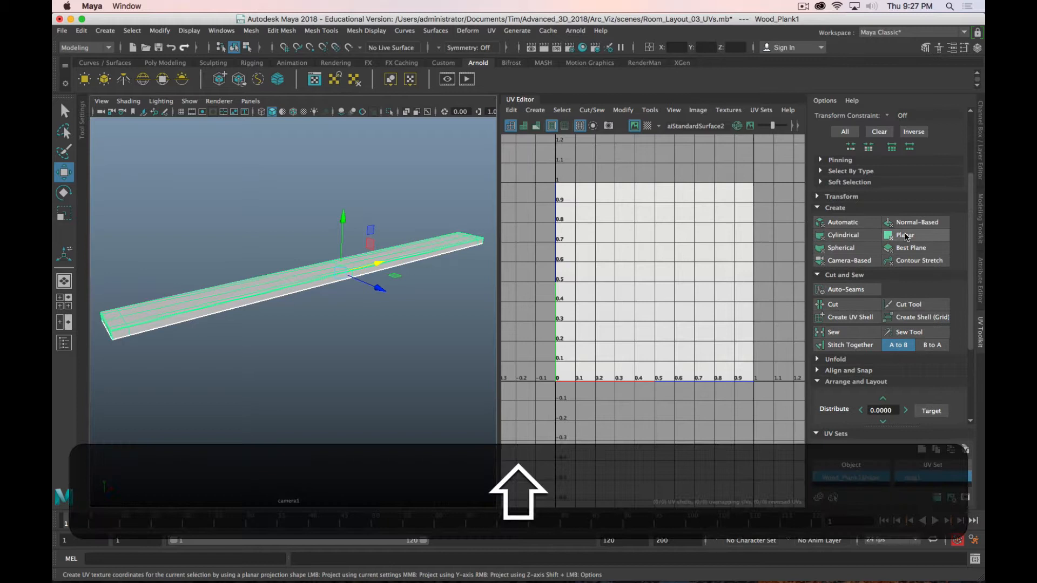
# - Apply a Planar UV projection to Wood_Plank1 from the UV Toolkit
pyautogui.click(888, 235)
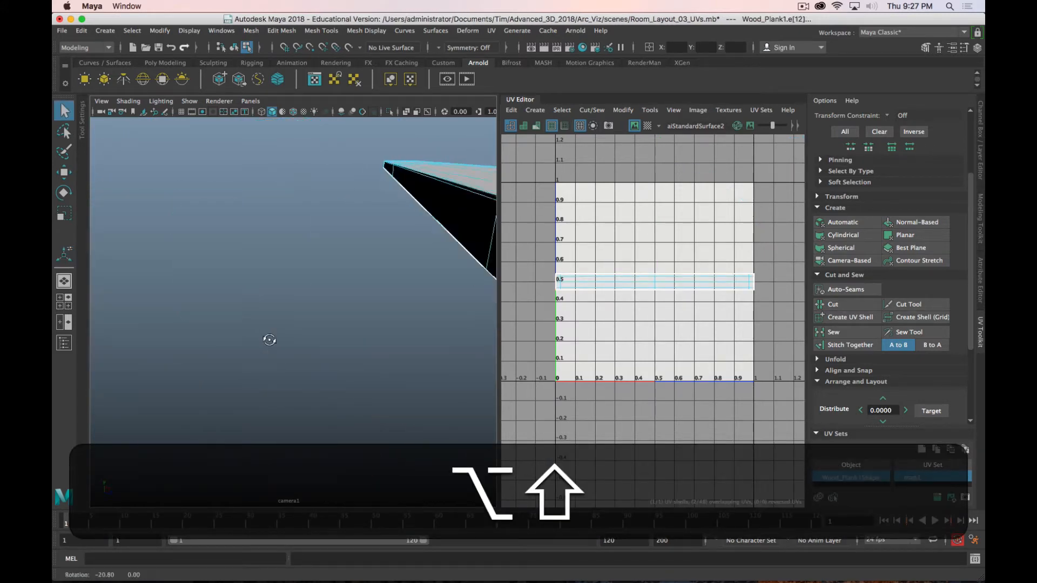
# - Cut UV seams along the plank's border and corner edges and show the checker map
pyautogui.moveTo(269, 339); pyautogui.dragTo(252, 339)
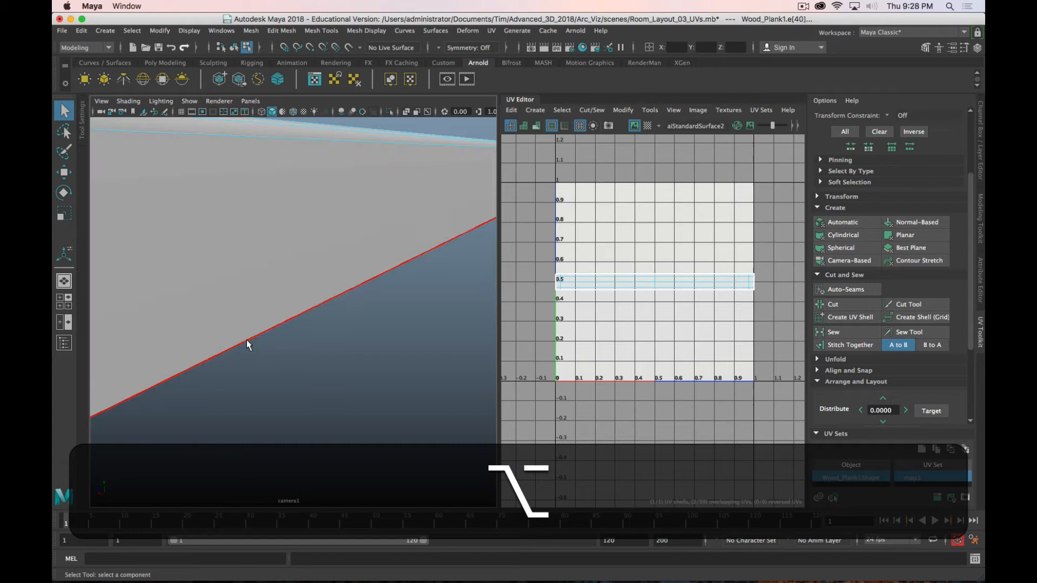
pyautogui.moveTo(248, 344); pyautogui.dragTo(238, 339)
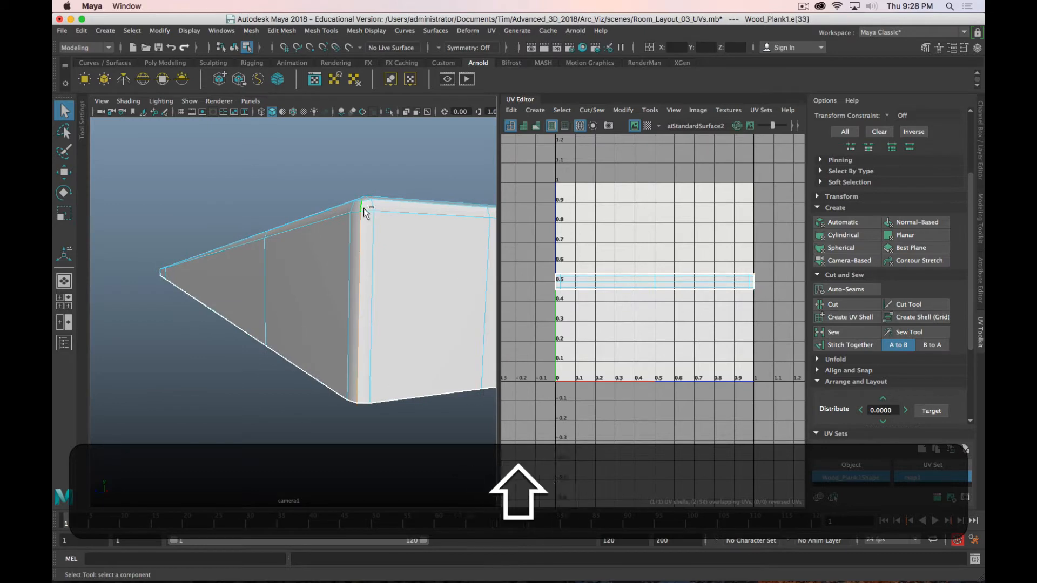
pyautogui.moveTo(364, 211); pyautogui.dragTo(363, 288)
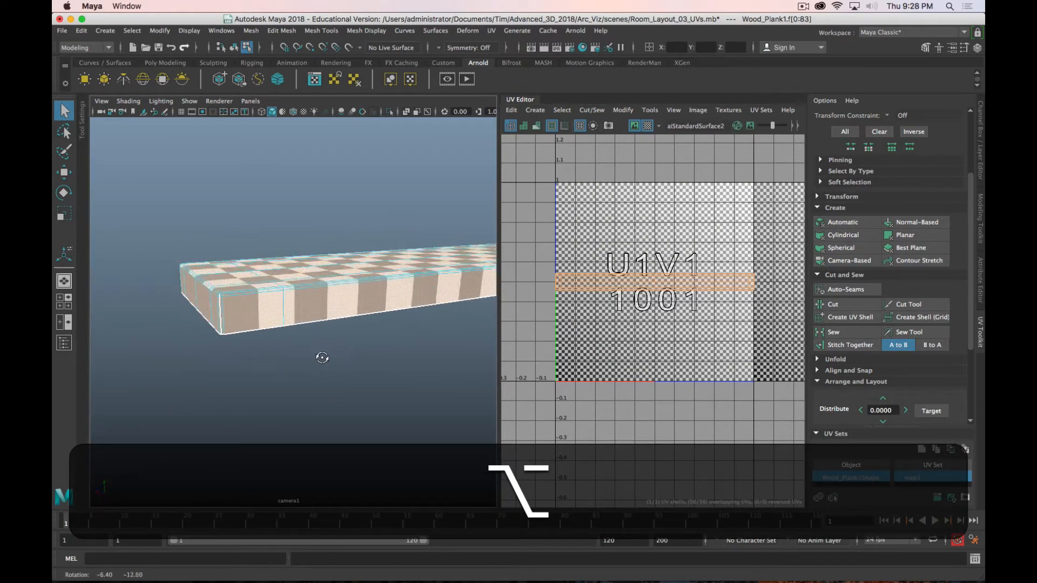
# - Run Unfold from its options dialog on the checkered plank's UVs
pyautogui.moveTo(321, 357); pyautogui.dragTo(360, 349)
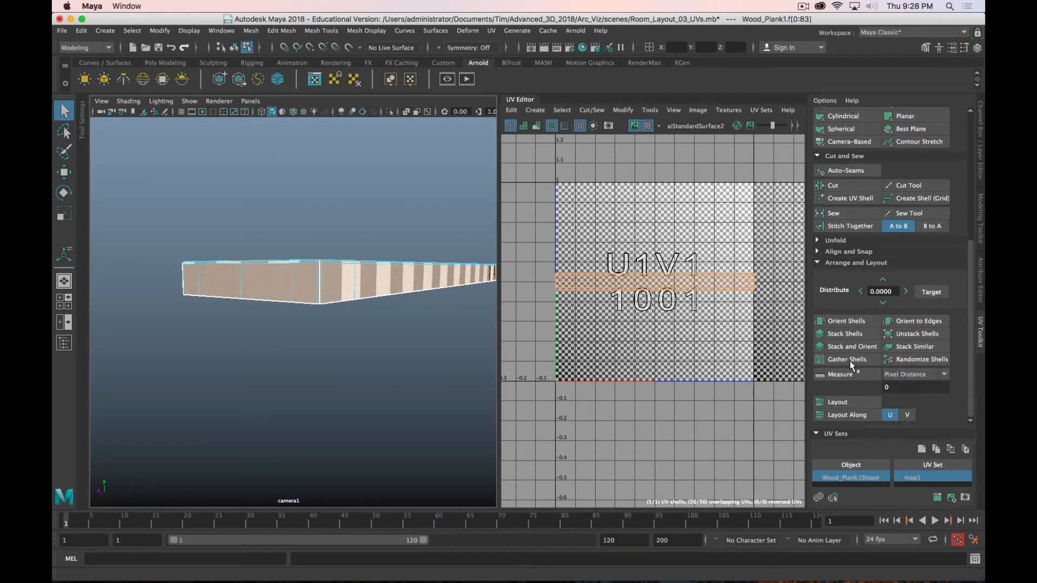
pyautogui.click(835, 240)
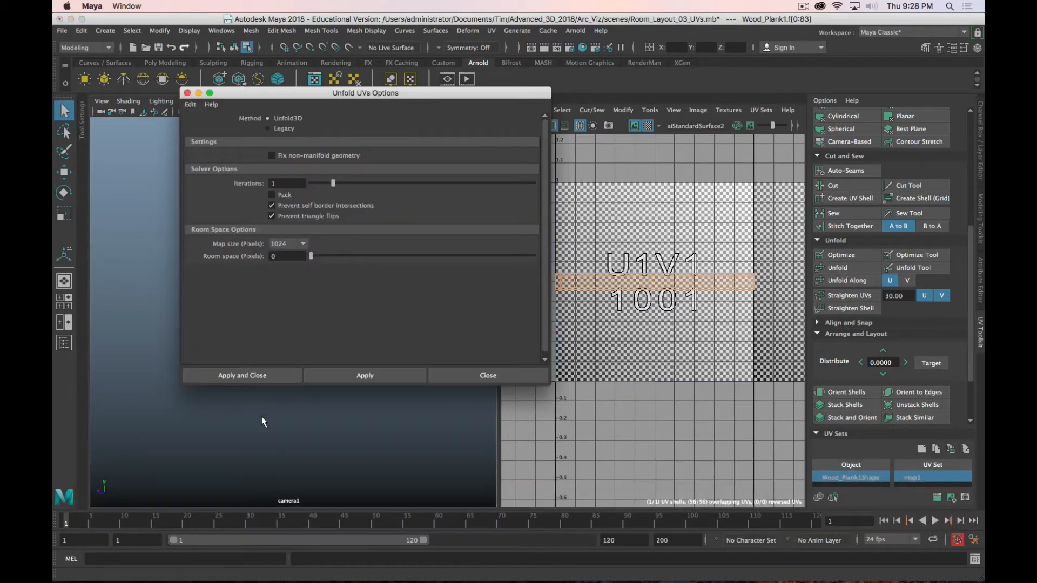
pyautogui.click(242, 375)
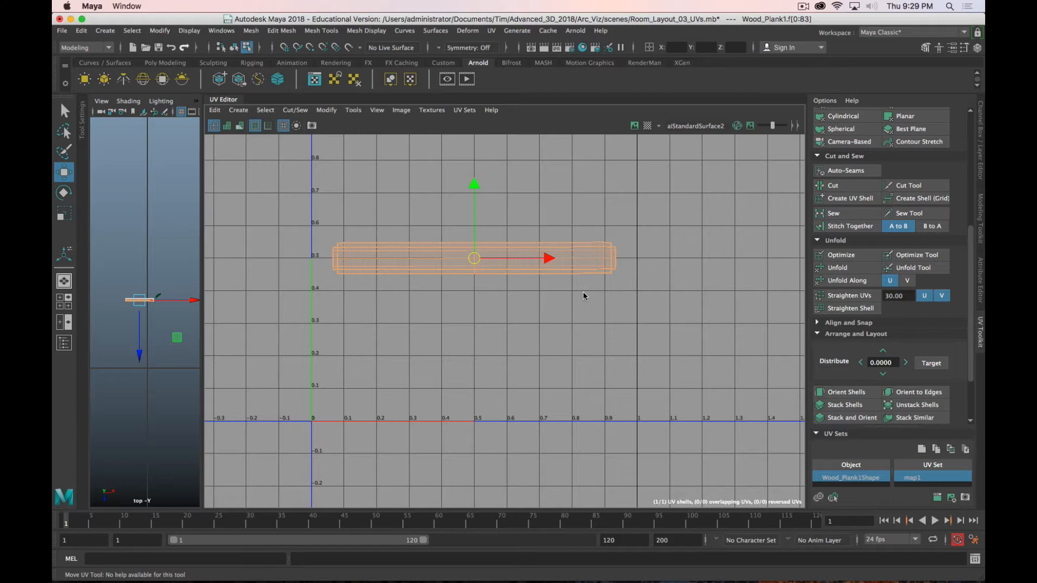
# - Move the plank's UV shell to the bottom of the UV square and restore the layout
pyautogui.click(490, 269)
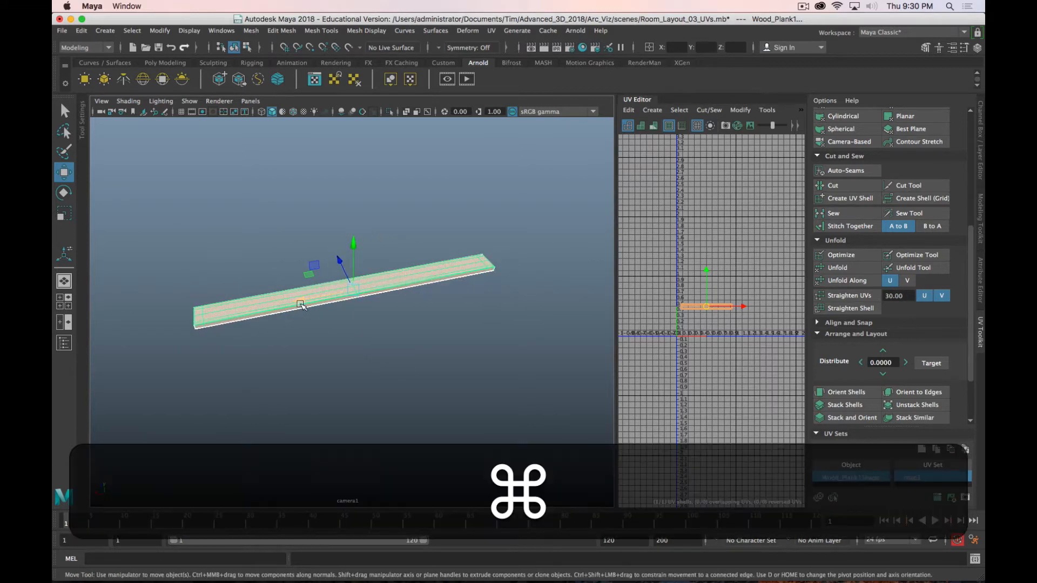
# - Duplicate the unwrapped plank into offset copies along its length, up to Wood_Plank4
pyautogui.press('cmd+d')
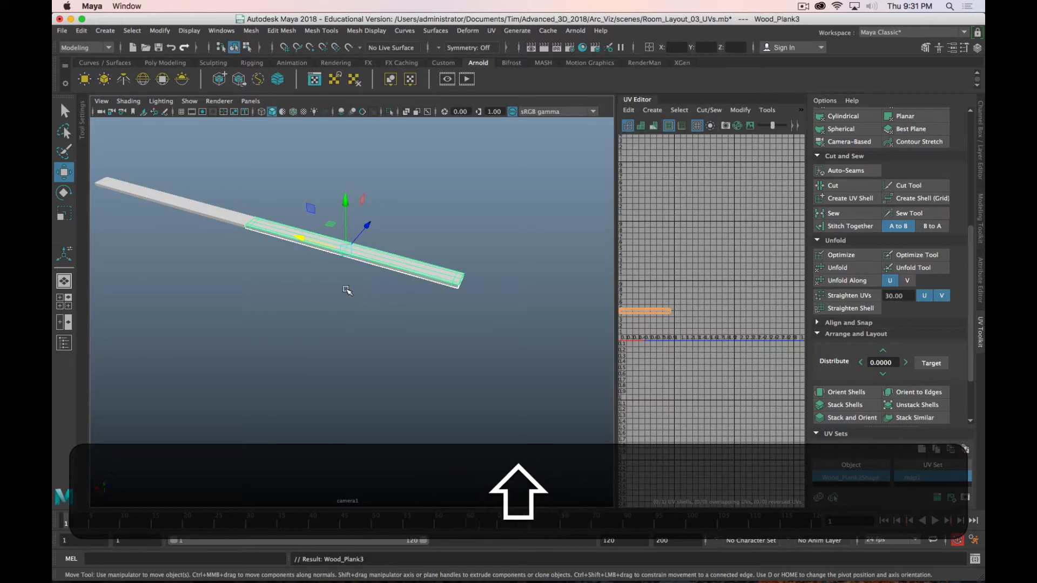
pyautogui.press('Cmd+z')
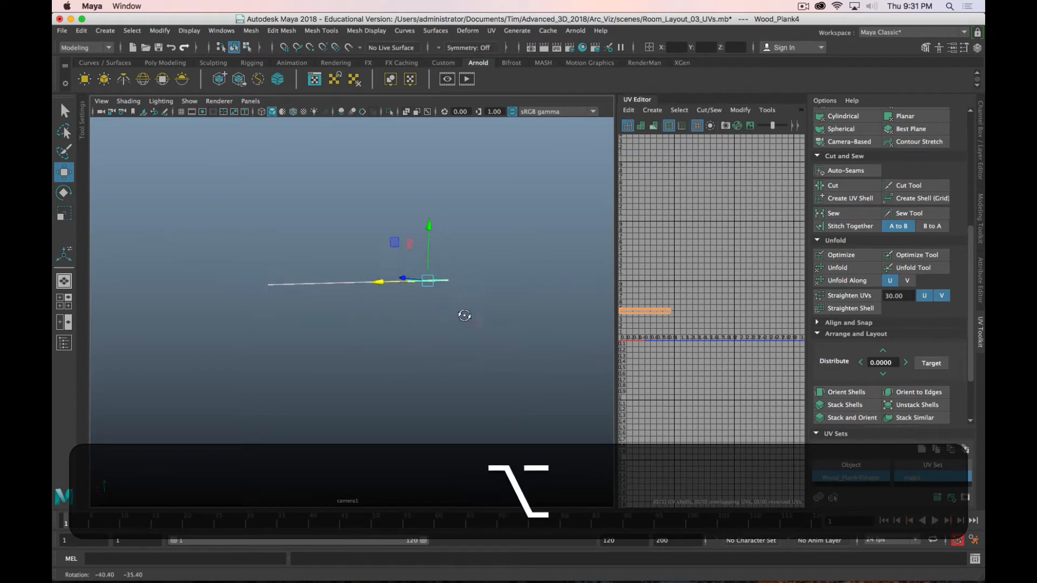
pyautogui.moveTo(465, 315); pyautogui.dragTo(398, 365)
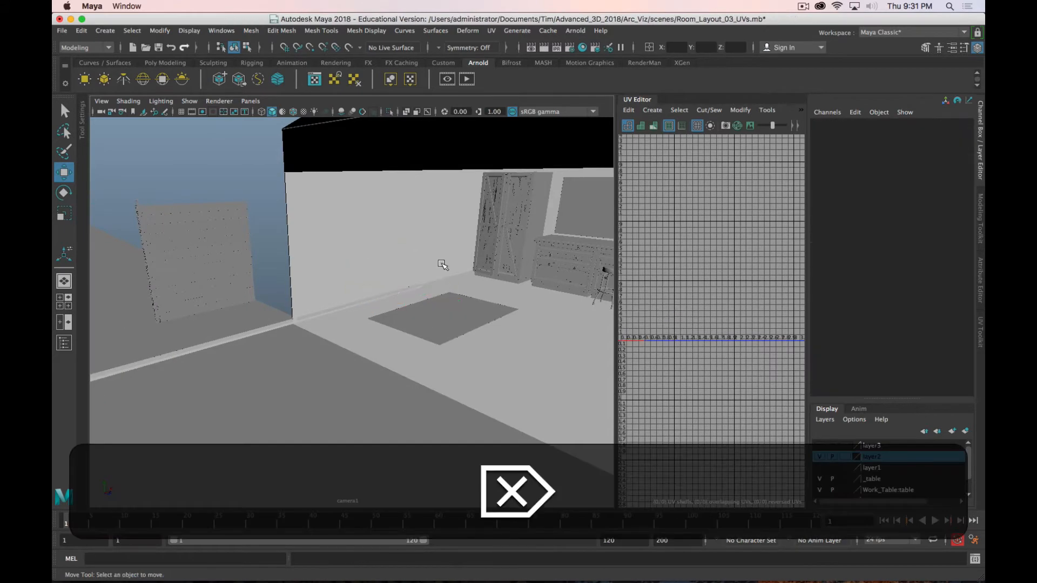
pyautogui.click(496, 218)
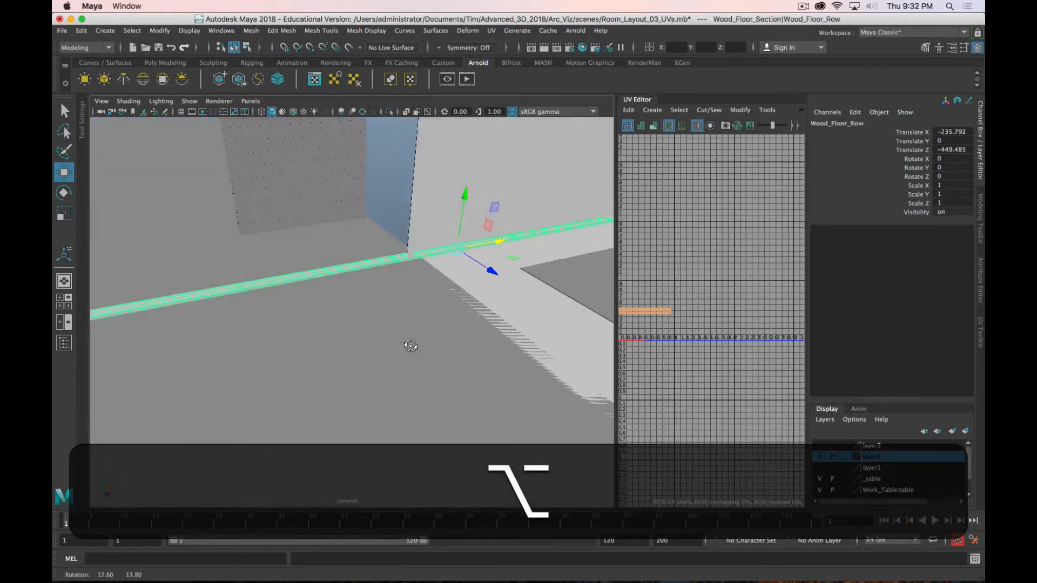
# - Slide Wood_Floor_Row to the floor edge in top view, then return to perspective
pyautogui.moveTo(410, 346); pyautogui.dragTo(424, 342)
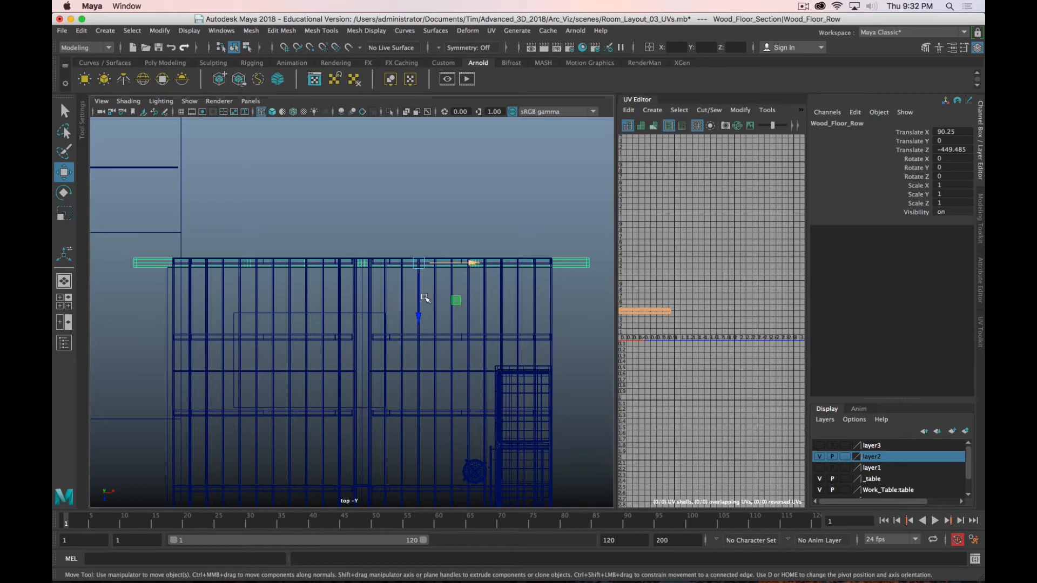
pyautogui.press('space')
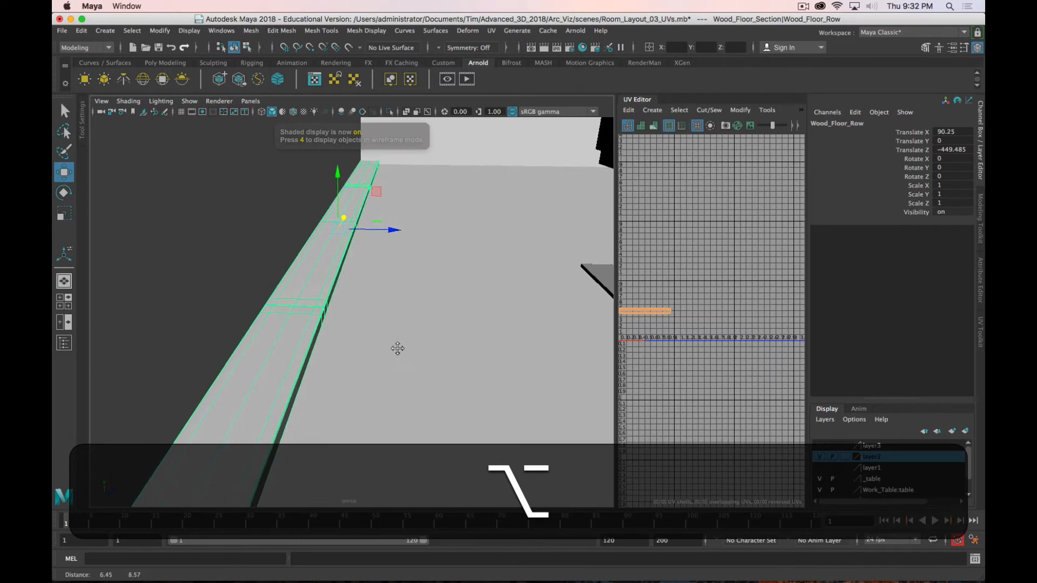
# - Repeat-duplicate Wood_Floor_Row with Shift+D into side-by-side rows up to Wood_Floor_Row9
pyautogui.press('cmd+d')
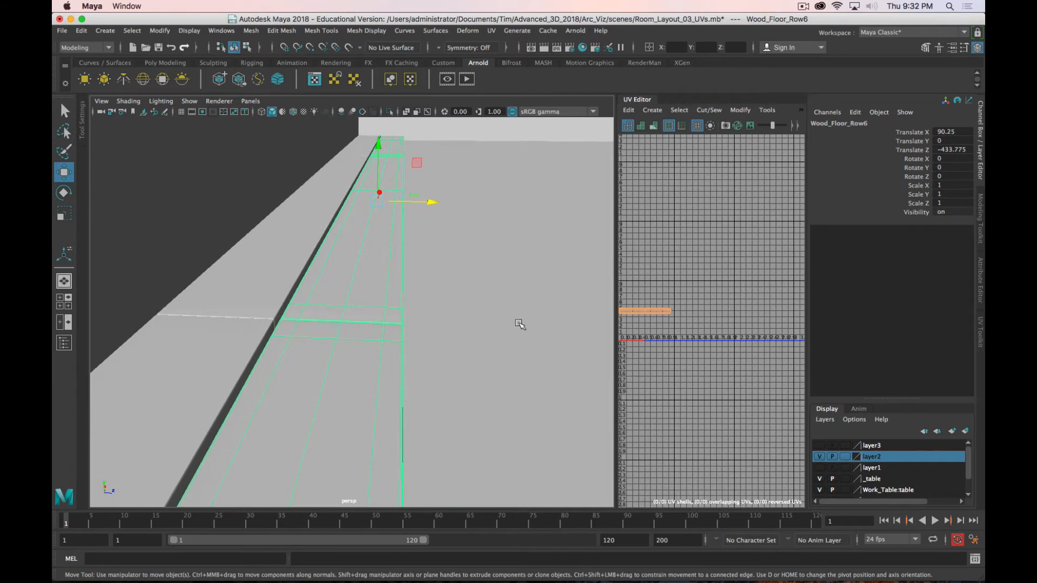
pyautogui.moveTo(433, 201); pyautogui.dragTo(436, 202)
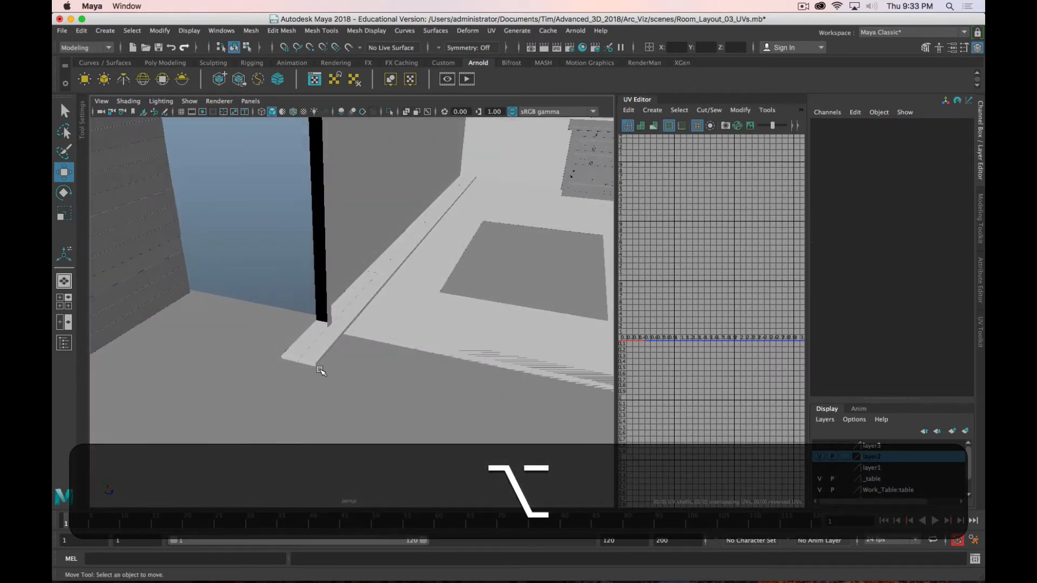
pyautogui.press('shift+d')
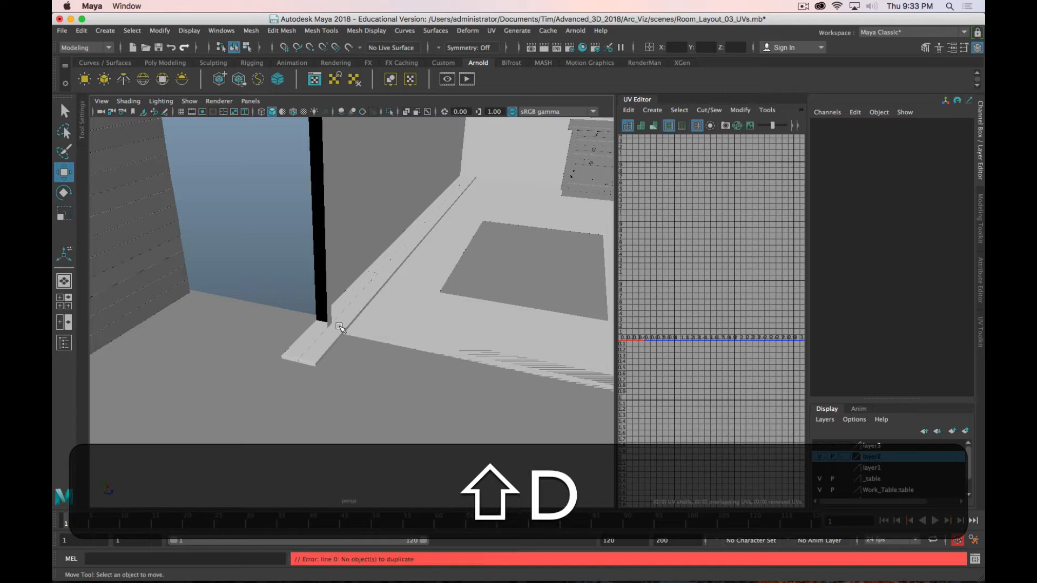
pyautogui.click(339, 331)
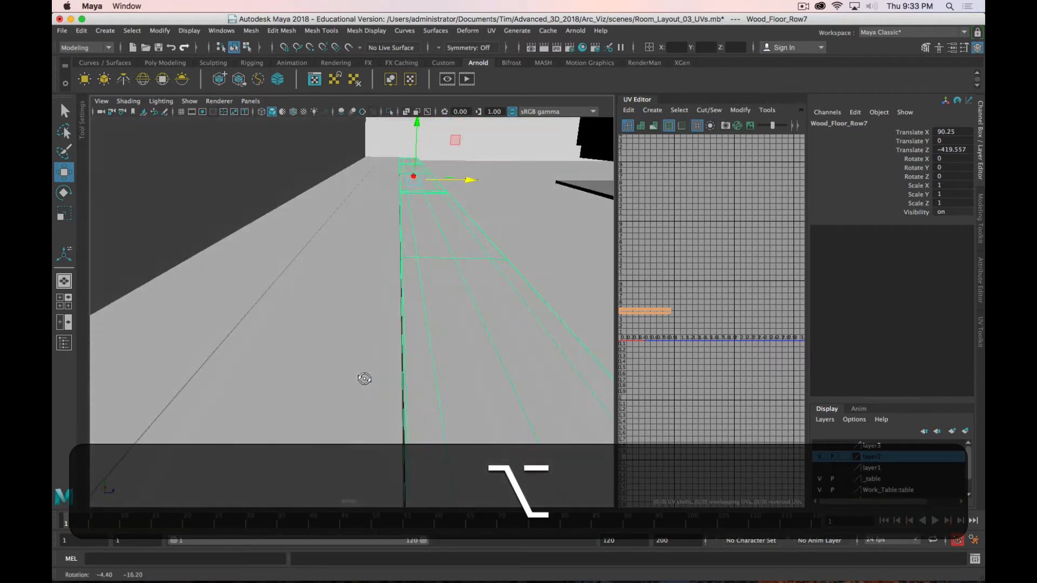
pyautogui.moveTo(365, 379); pyautogui.dragTo(346, 387)
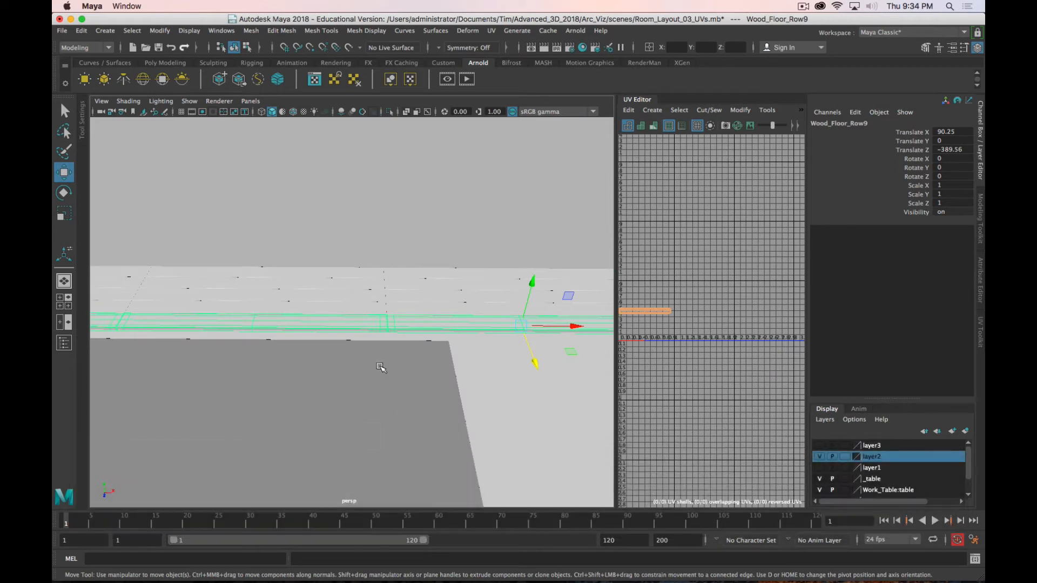
# - Zoom toward the wall rows and slide Wood_Floor_Row7 along X to 106.885
pyautogui.moveTo(380, 367); pyautogui.dragTo(412, 395)
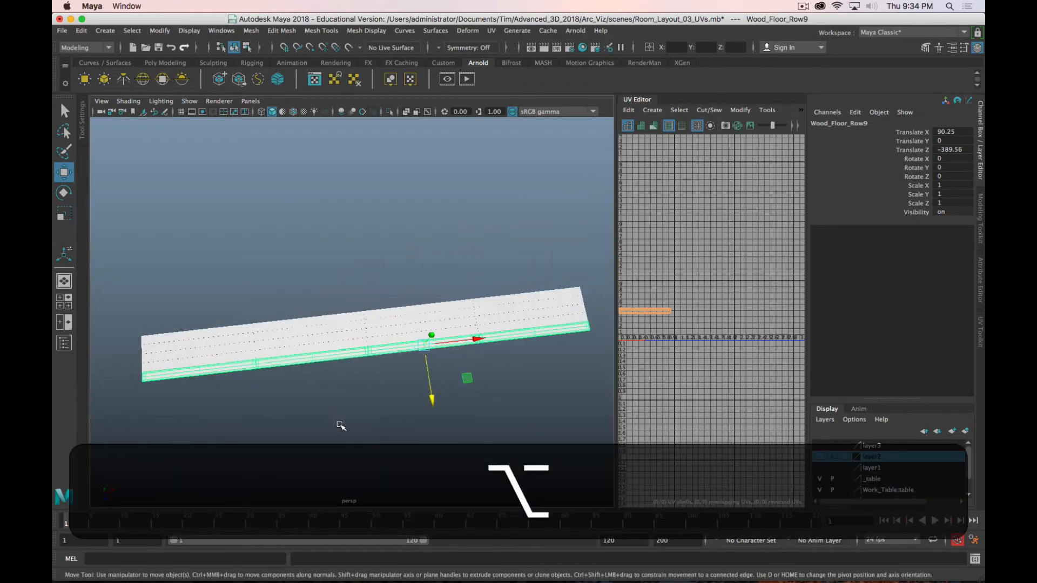
pyautogui.moveTo(341, 425); pyautogui.dragTo(547, 391)
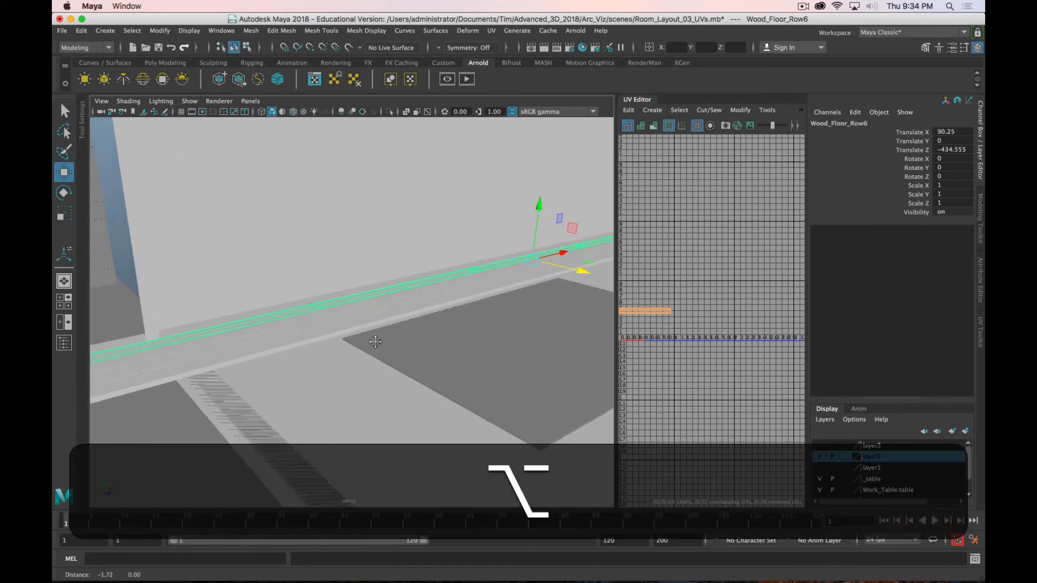
pyautogui.moveTo(562, 255); pyautogui.dragTo(602, 248)
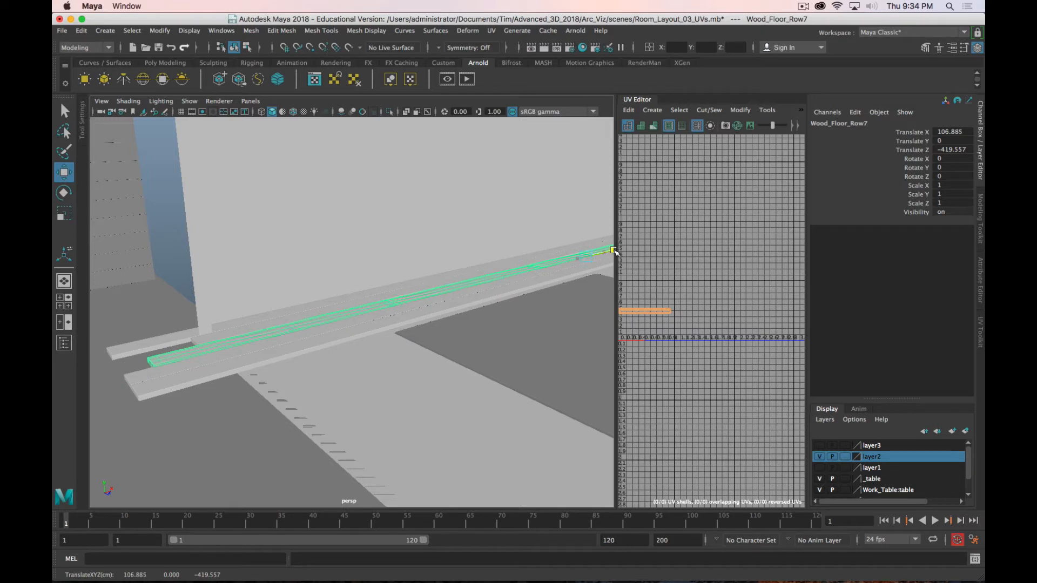
pyautogui.moveTo(612, 250); pyautogui.dragTo(592, 255)
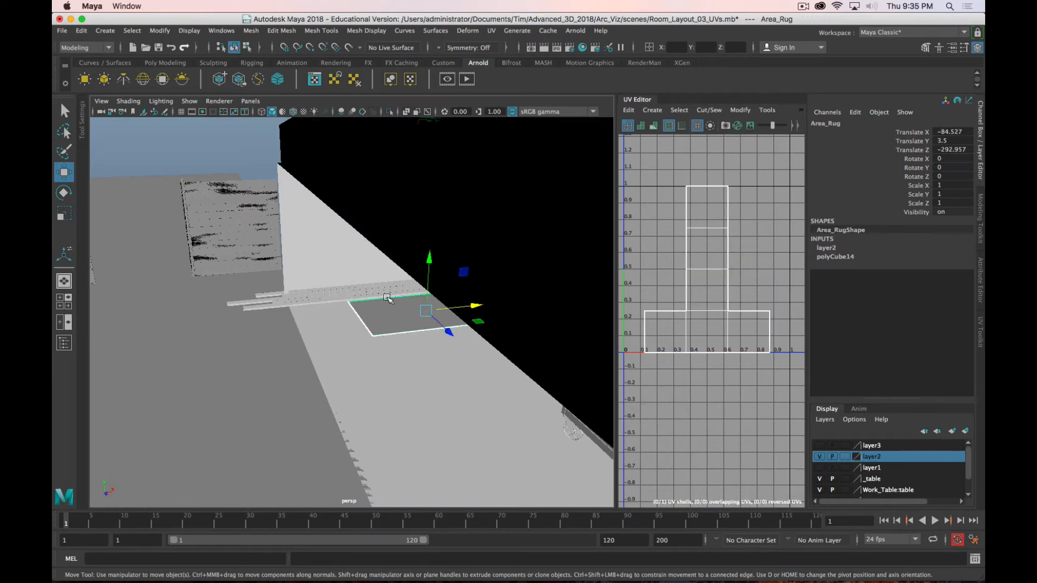
pyautogui.click(387, 297)
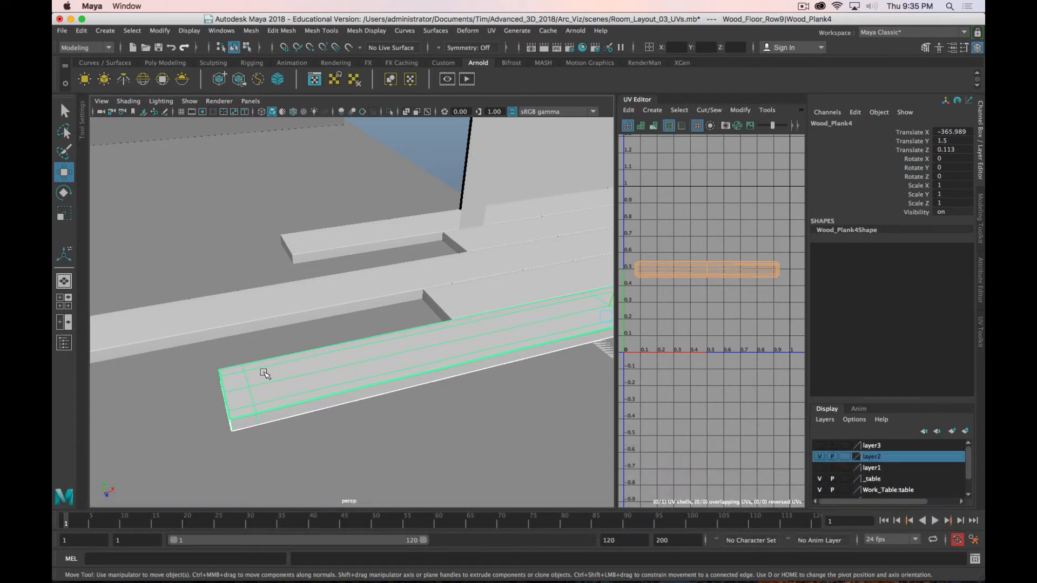
pyautogui.moveTo(303, 382)
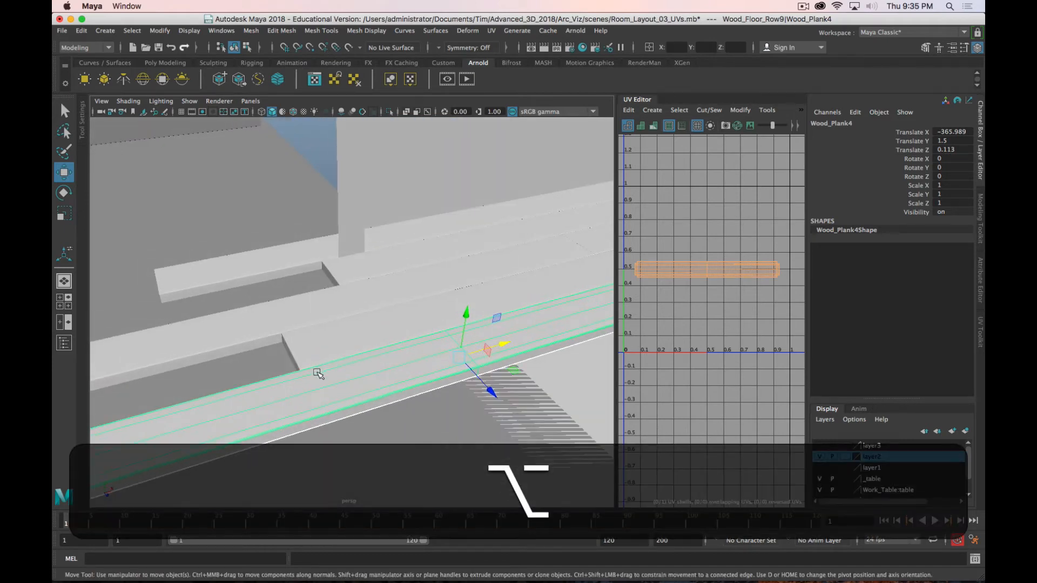
# - Drag Wood_Plank4's end vertices along X to change the plank's length
pyautogui.moveTo(319, 373); pyautogui.dragTo(339, 354)
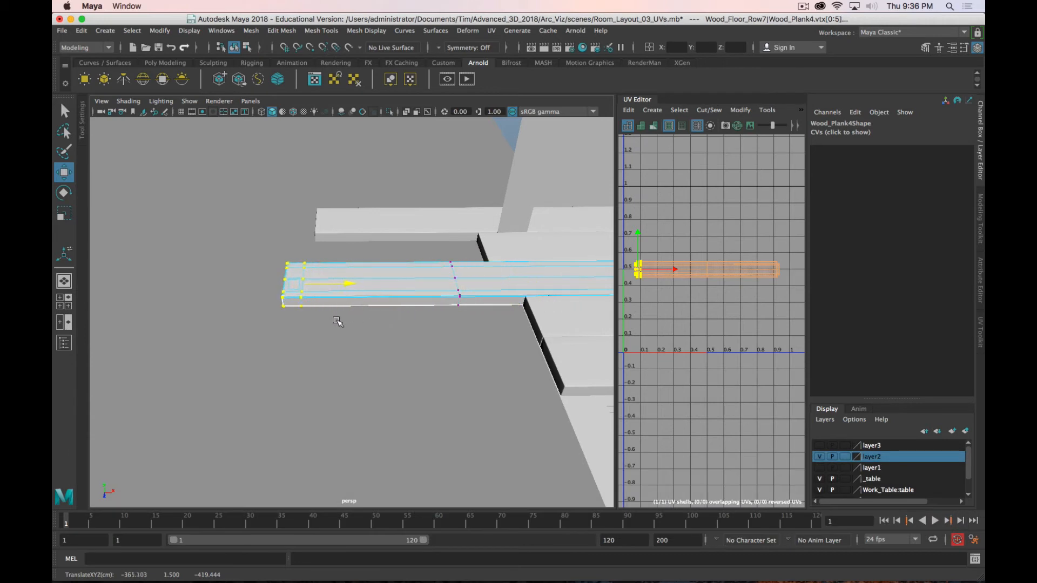
pyautogui.moveTo(324, 283); pyautogui.dragTo(288, 296)
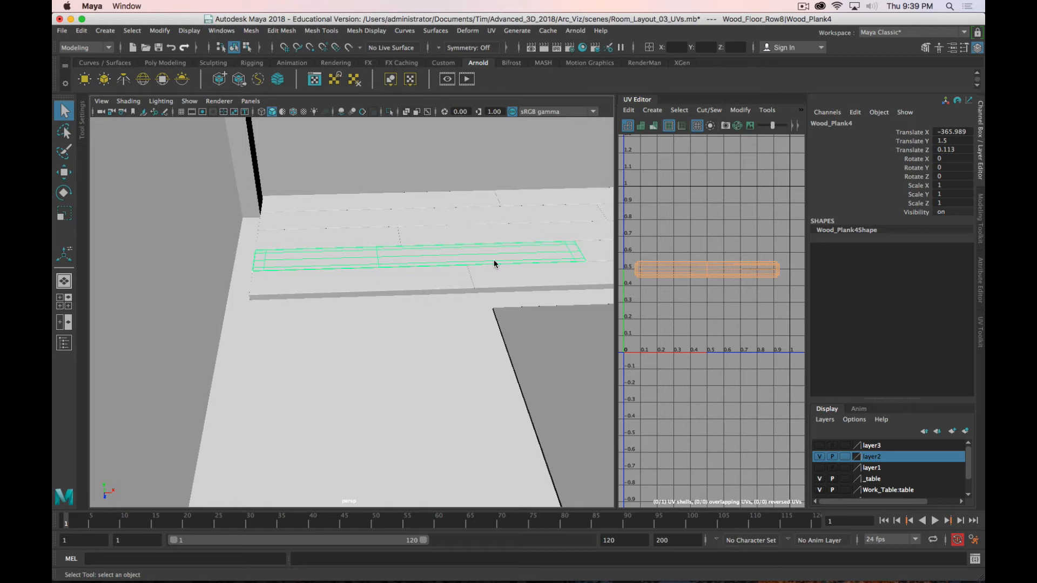
pyautogui.moveTo(980, 314)
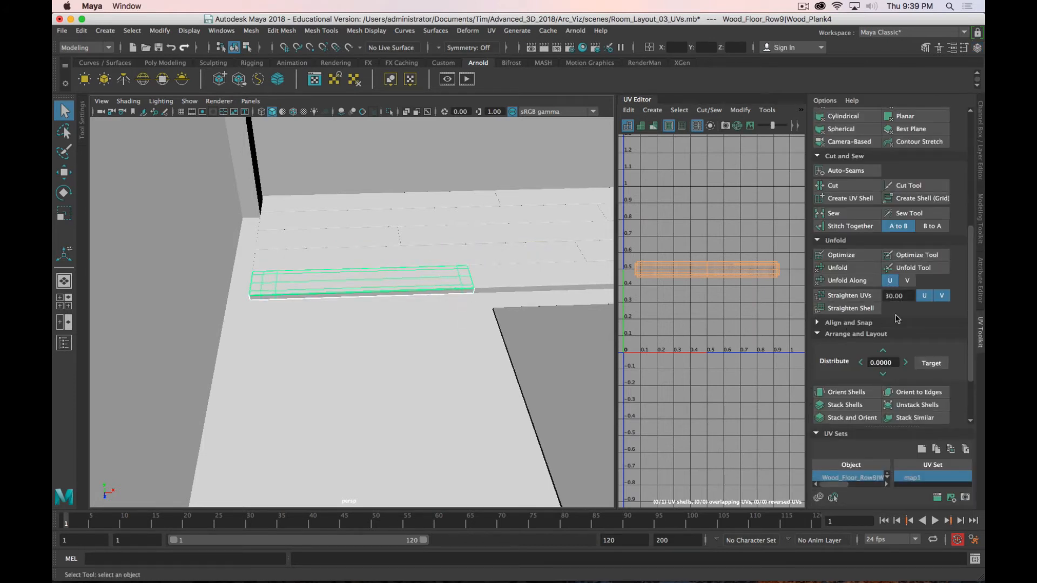
# - Unfold the UVs of Wood_Plank1 and of a plank in another floor row
pyautogui.click(837, 267)
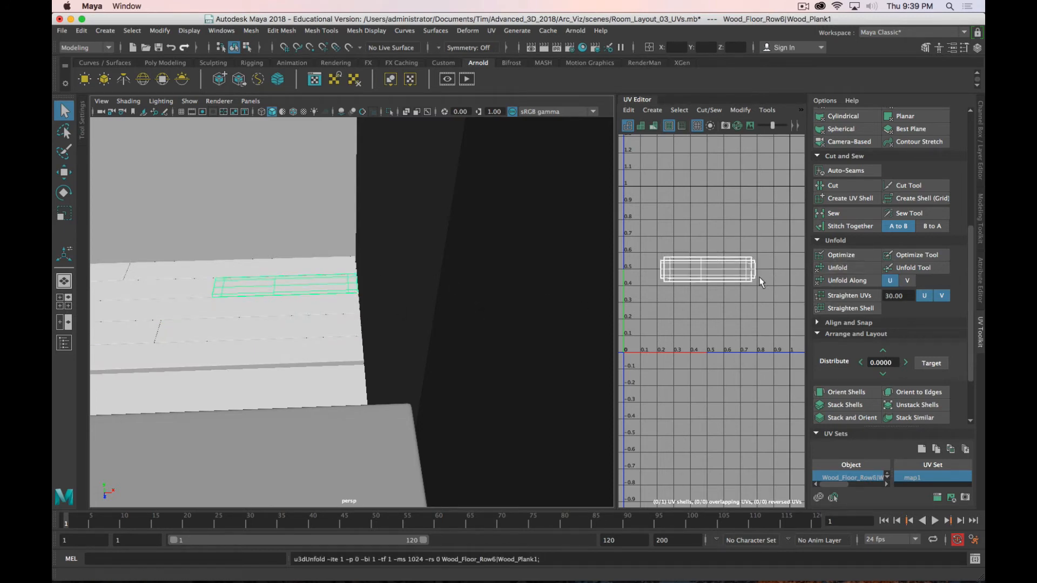
pyautogui.click(837, 268)
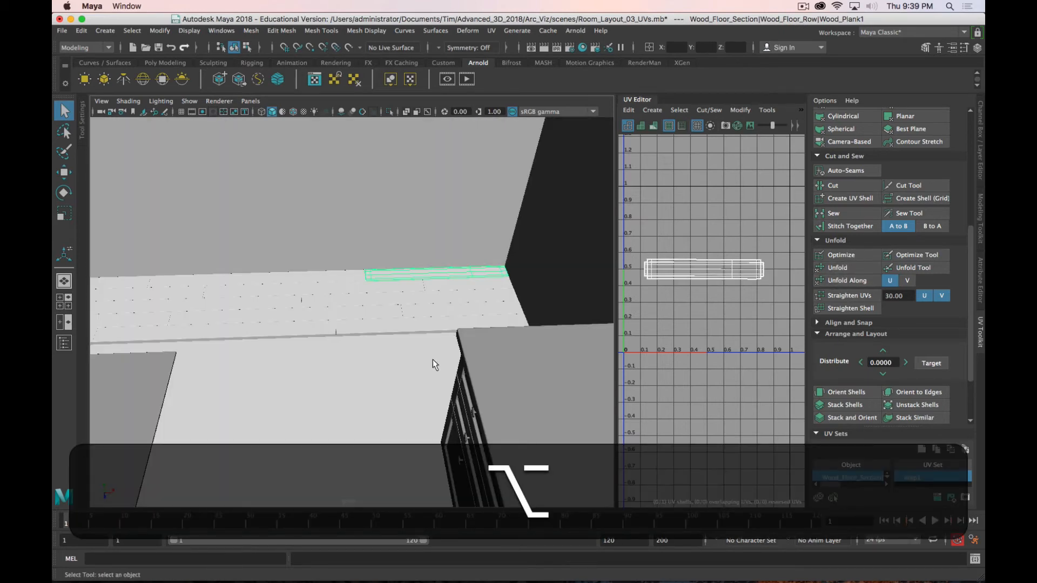
pyautogui.moveTo(435, 364); pyautogui.dragTo(341, 414)
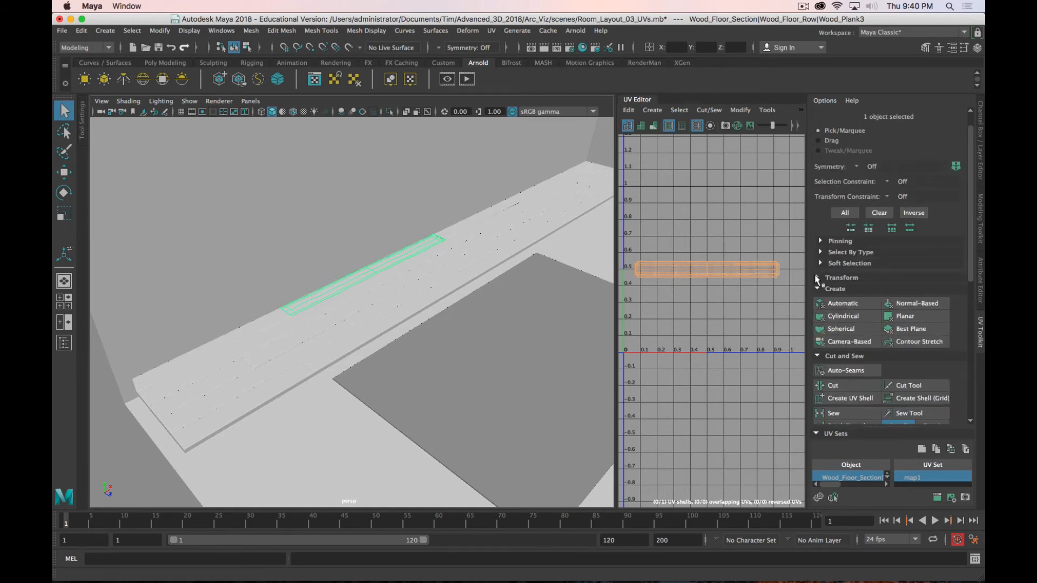
# - Expand Transform, get the texel density, and Shift-add more planks to the selection
pyautogui.click(841, 277)
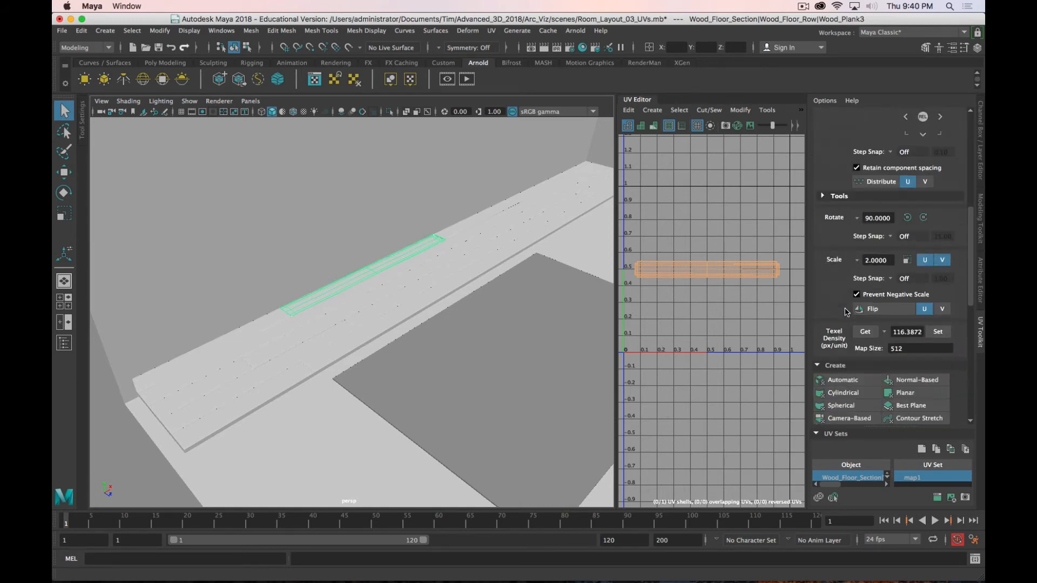
pyautogui.click(865, 331)
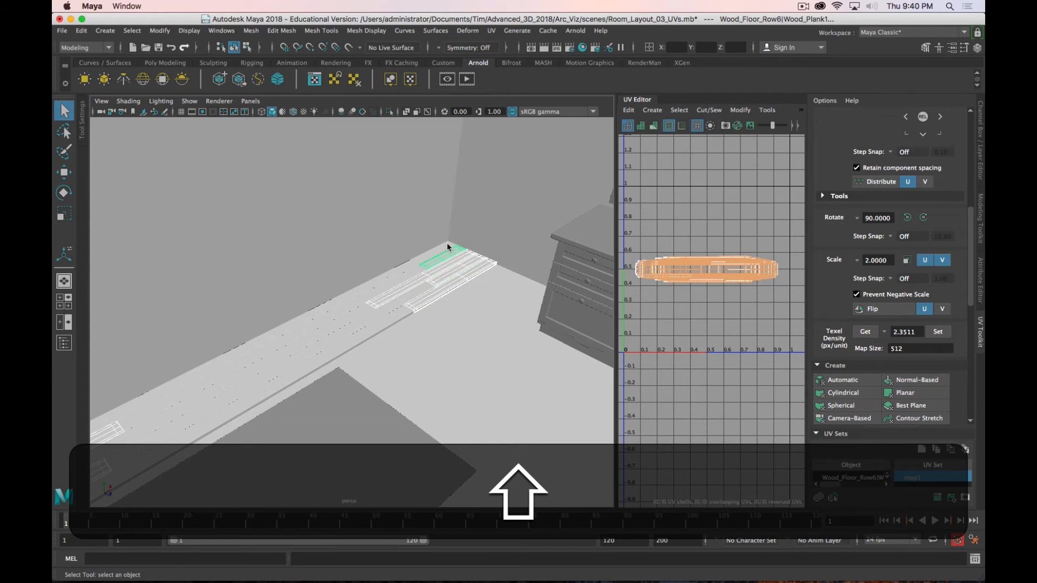
pyautogui.click(937, 331)
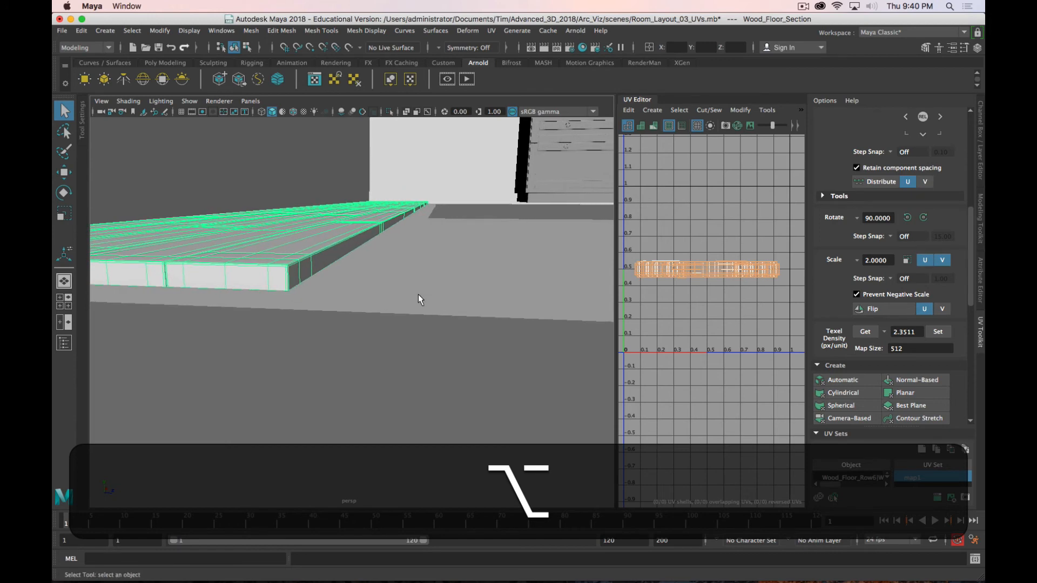
# - Duplicate the floor section as Wood_Floor_Section11 and position the copy beside the original
pyautogui.press('Cmd')
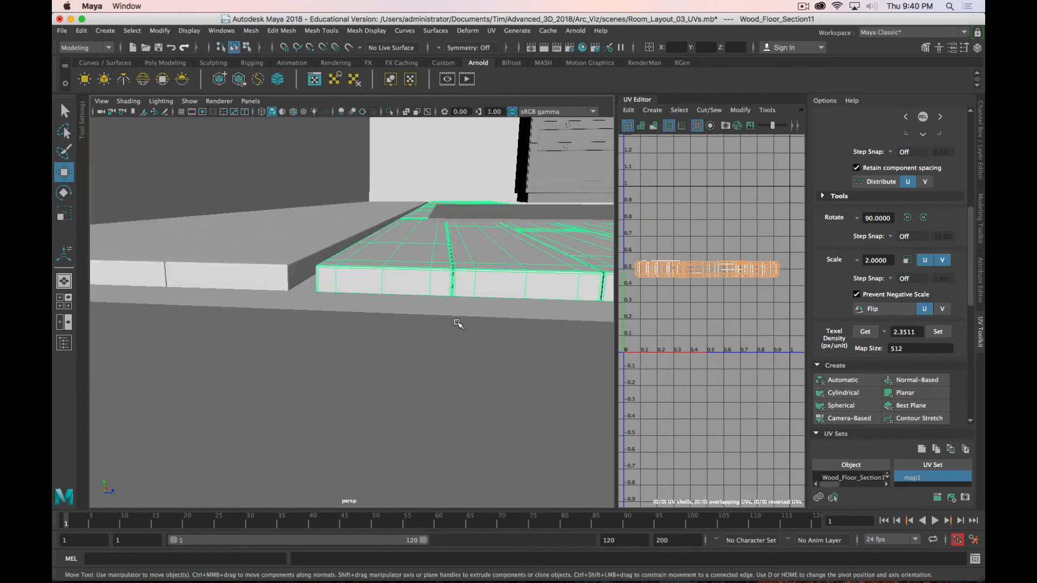
pyautogui.moveTo(401, 267)
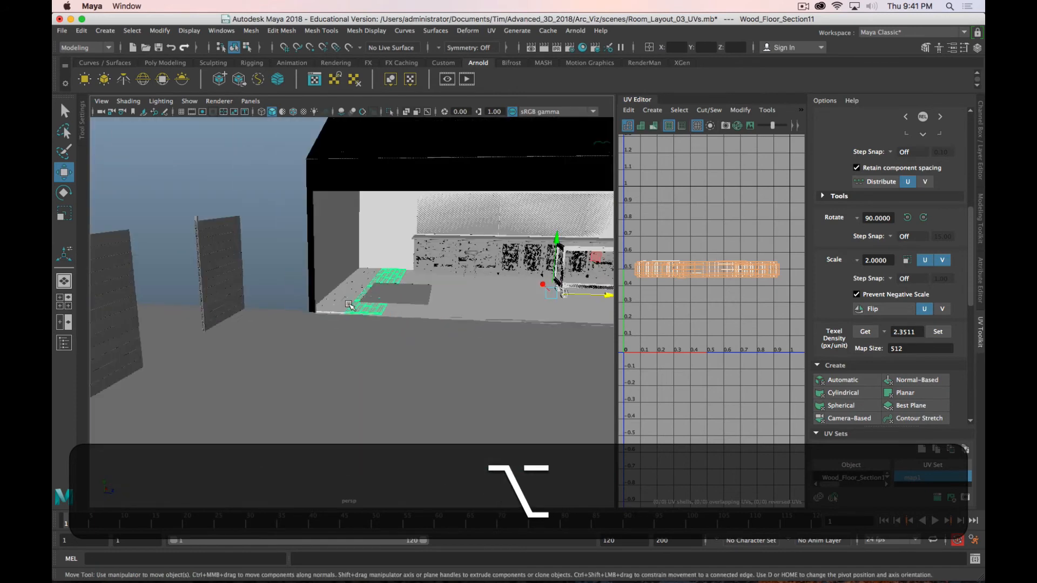
pyautogui.click(80, 30)
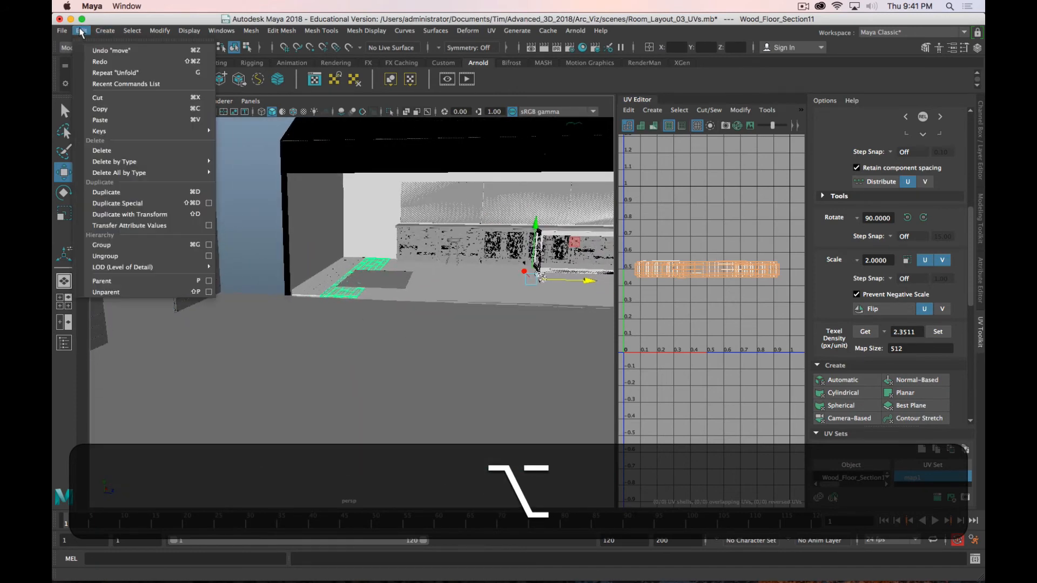
pyautogui.moveTo(124, 222)
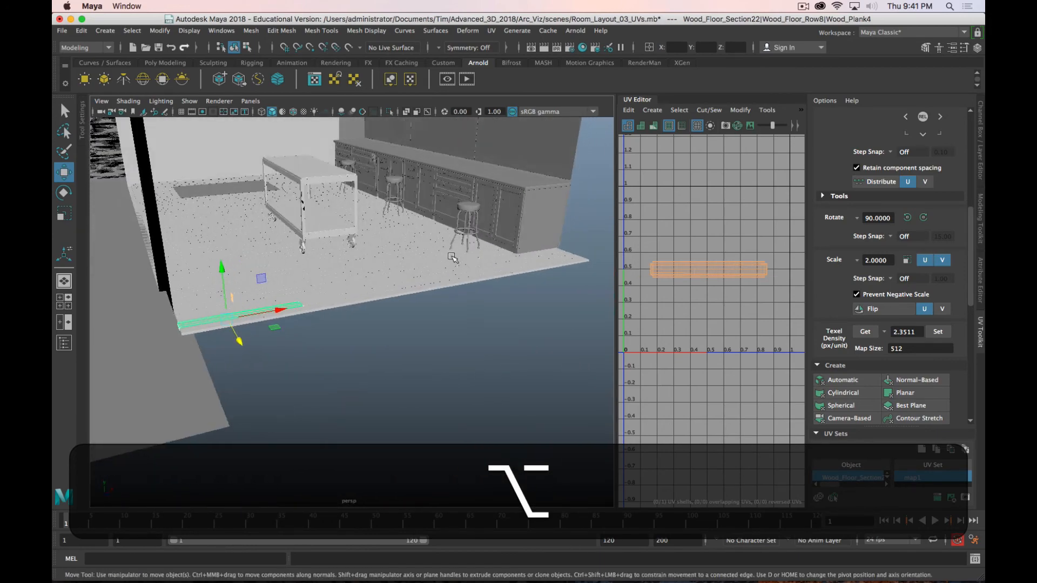
# - Save the room layout scene, continuing past the student-version warning
pyautogui.press('Cmd+s')
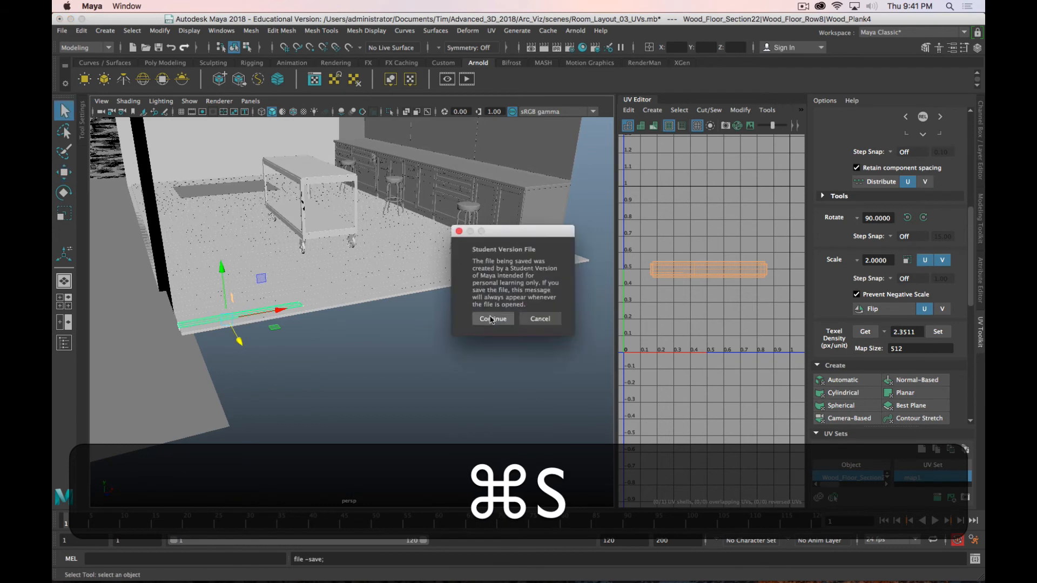
pyautogui.click(492, 318)
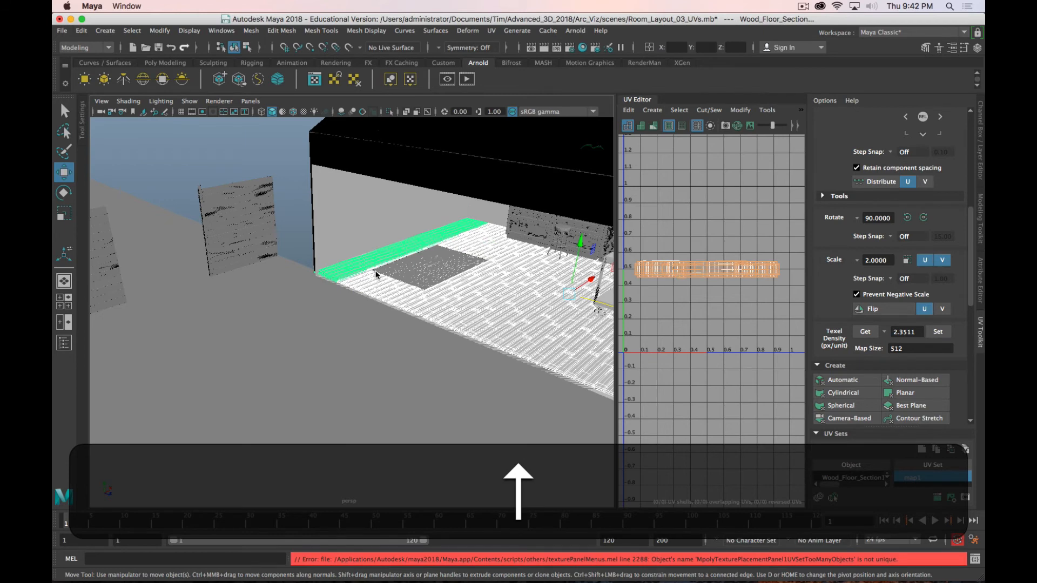
# - Open the Mesh menu with the floor planks selected
pyautogui.click(251, 30)
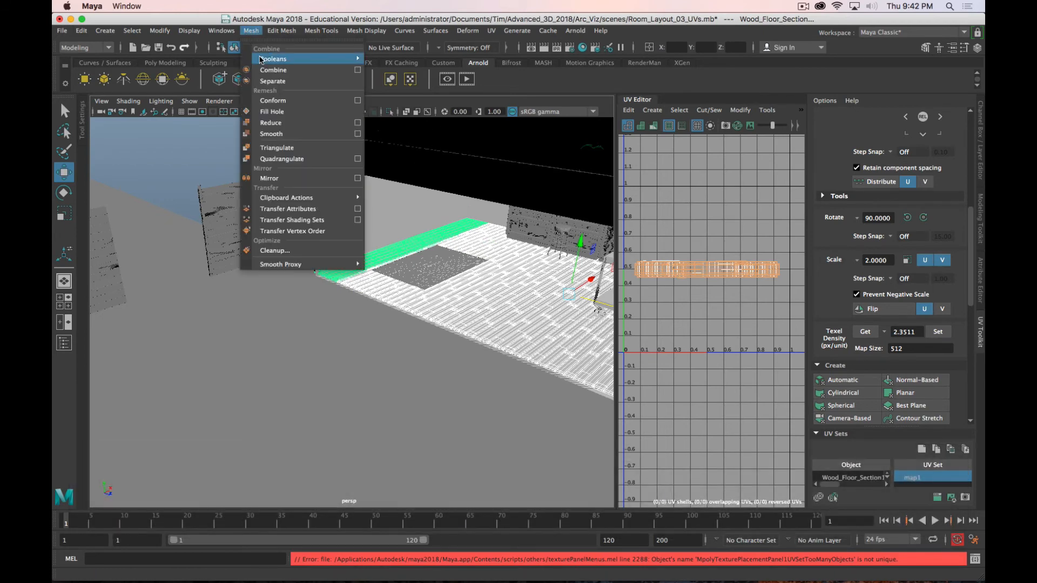
pyautogui.moveTo(268, 70)
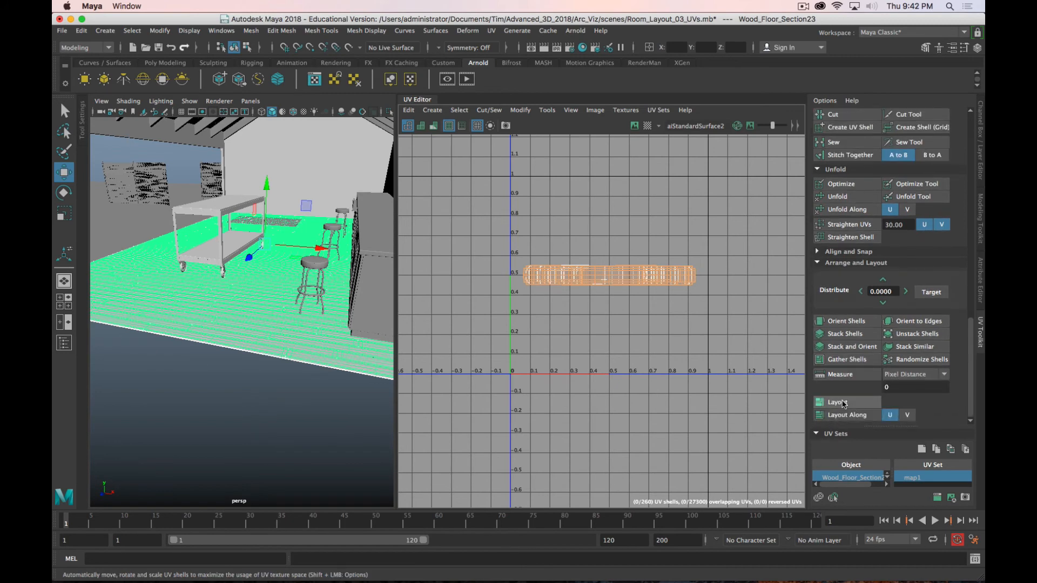
# - Apply Randomize Shells from Arrange and Layout to Wood_Floor_Section23's 260 UV shells
pyautogui.click(837, 402)
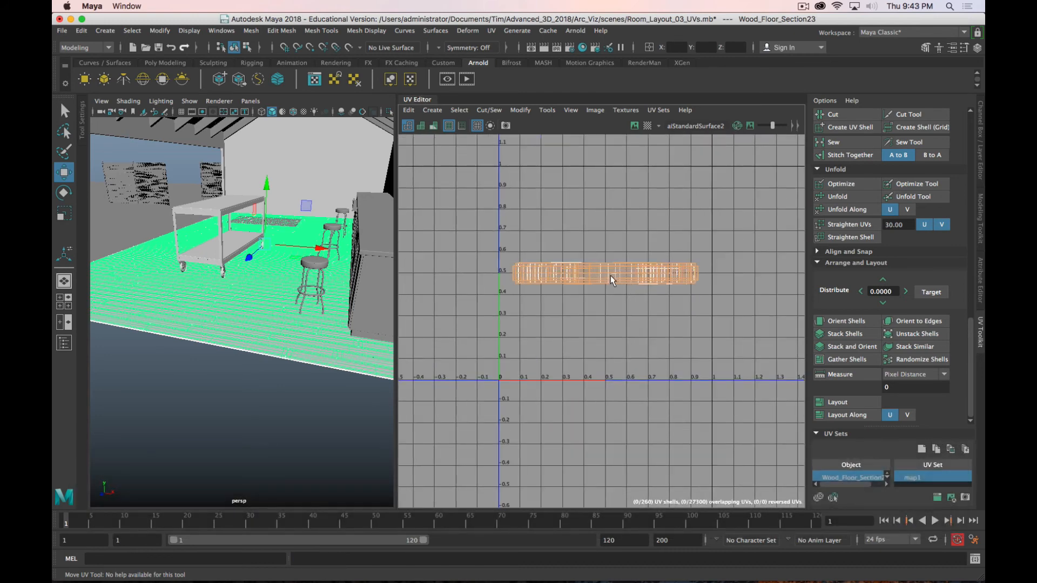
pyautogui.moveTo(622, 342)
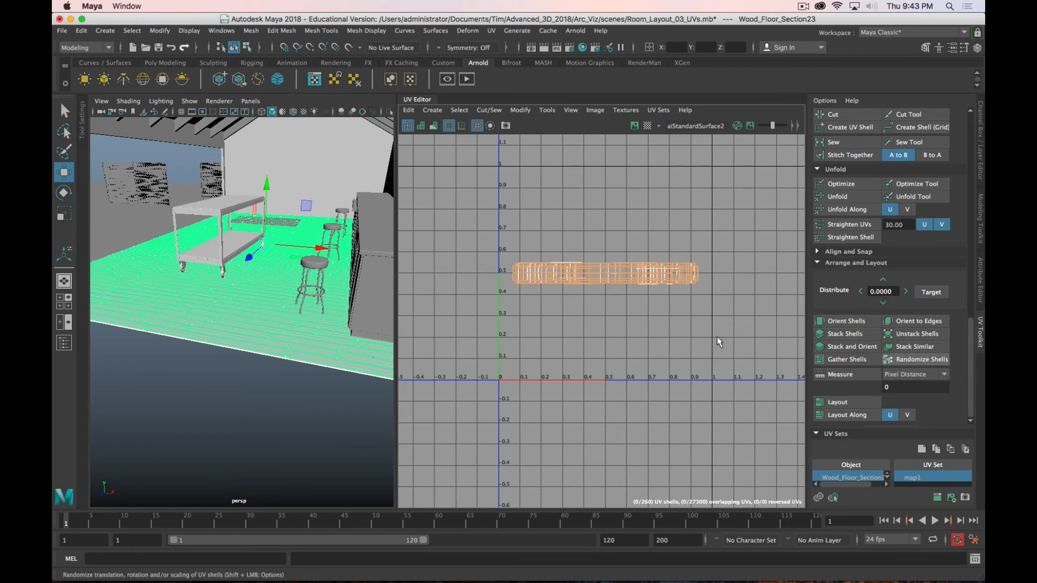
pyautogui.click(919, 359)
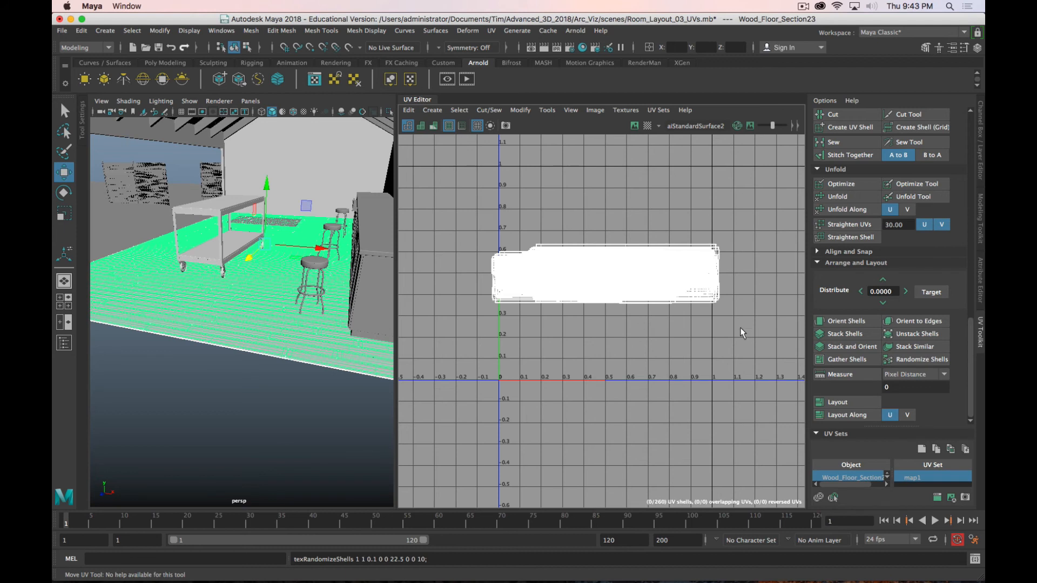
pyautogui.moveTo(701, 326)
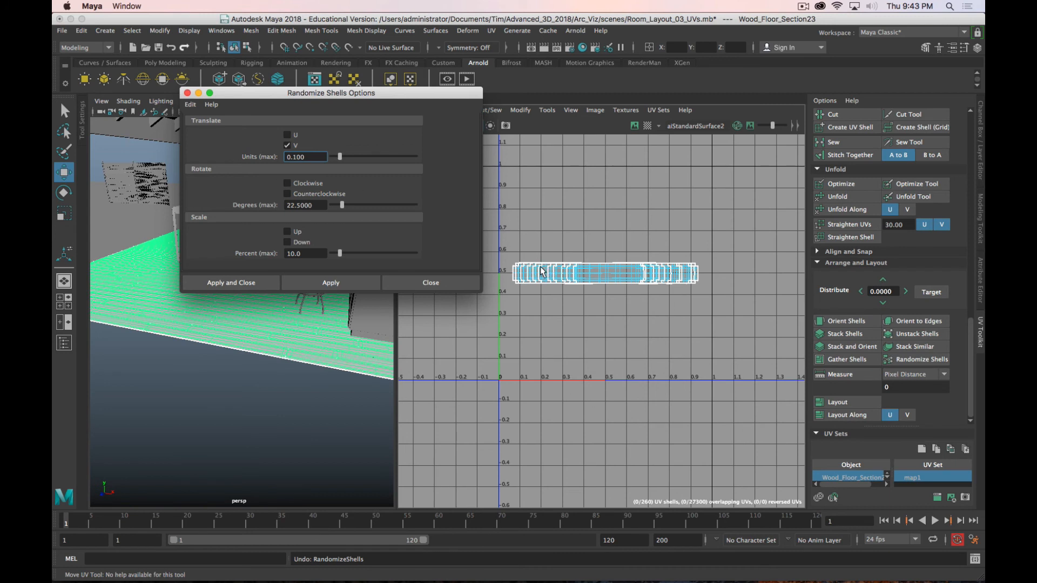
pyautogui.moveTo(677, 250)
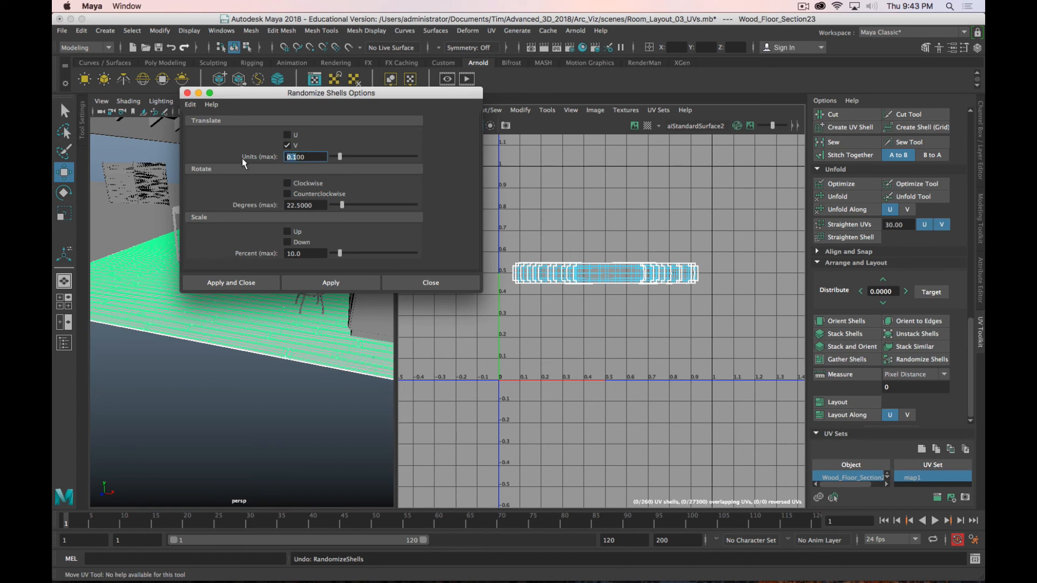
# - Randomize shells with V Units 4.5, then undo the oversized vertical scatter
pyautogui.write('4.500')
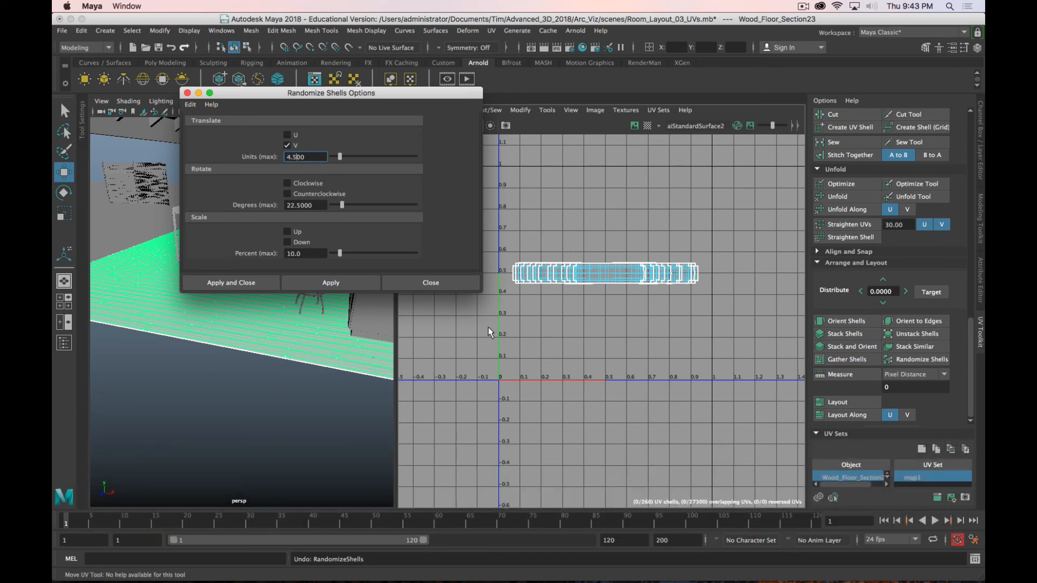
pyautogui.click(330, 282)
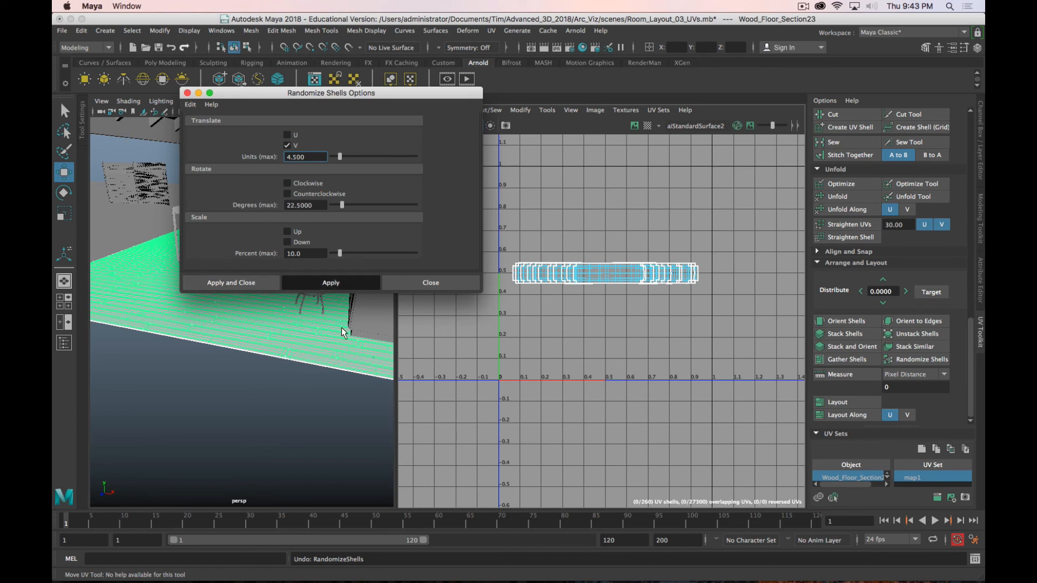
pyautogui.click(330, 282)
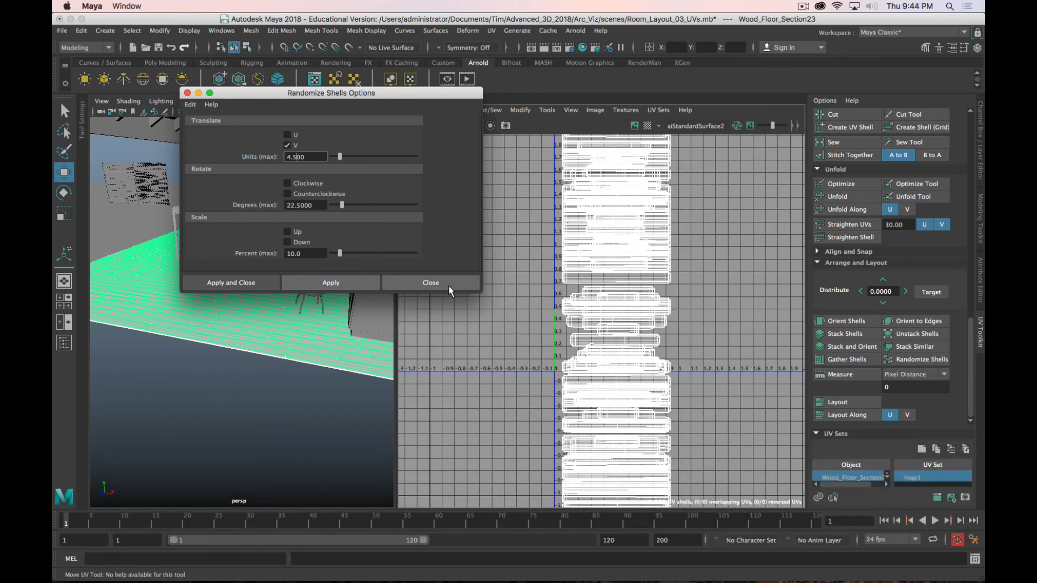
pyautogui.press('Cmd+Z')
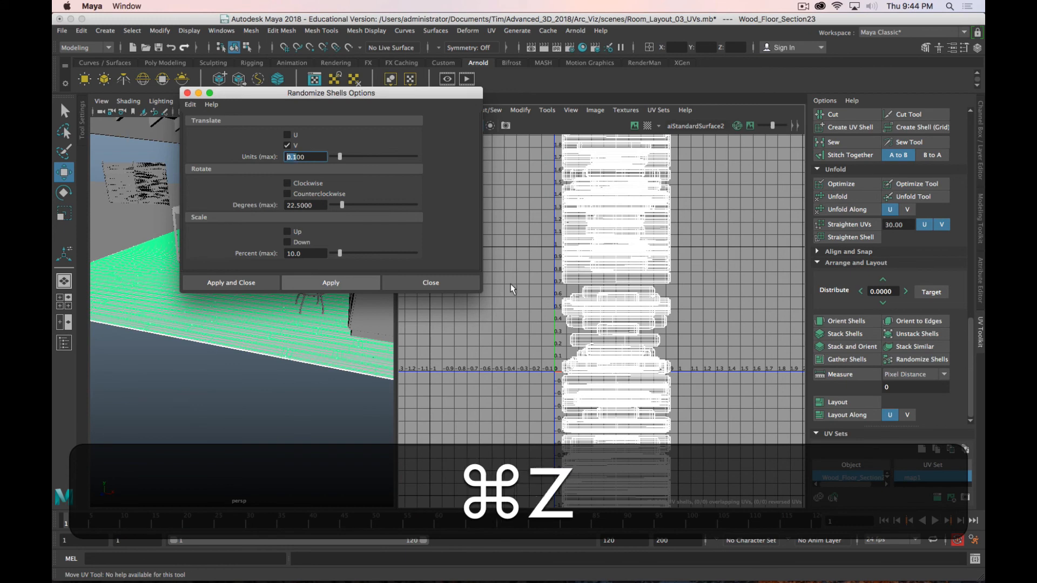
pyautogui.press('cmd+z')
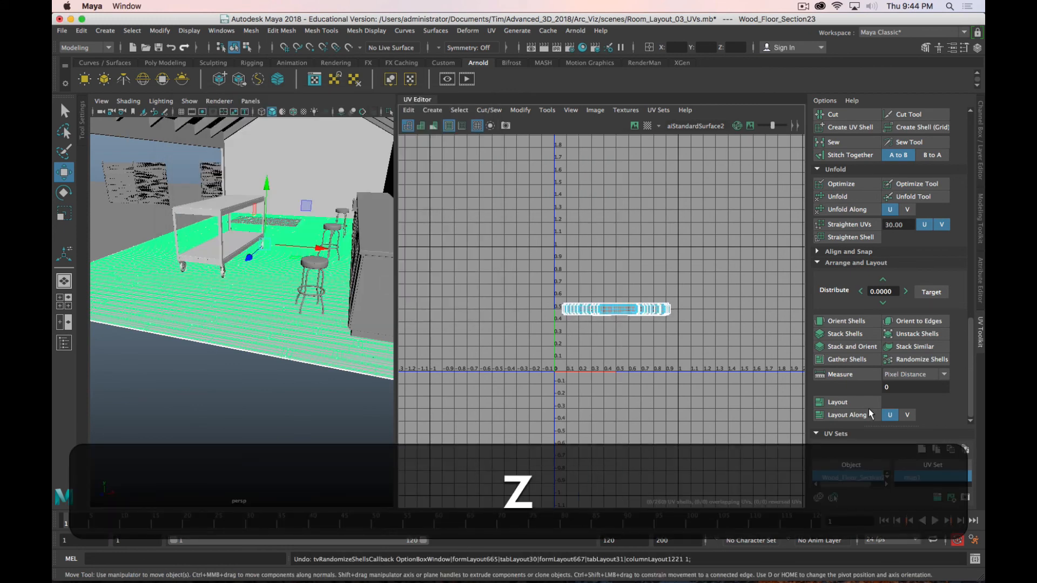
# - Randomize shells with V Units 0.45, then add a U-only 0.05 jitter and close
pyautogui.click(923, 346)
pyautogui.write('.45')
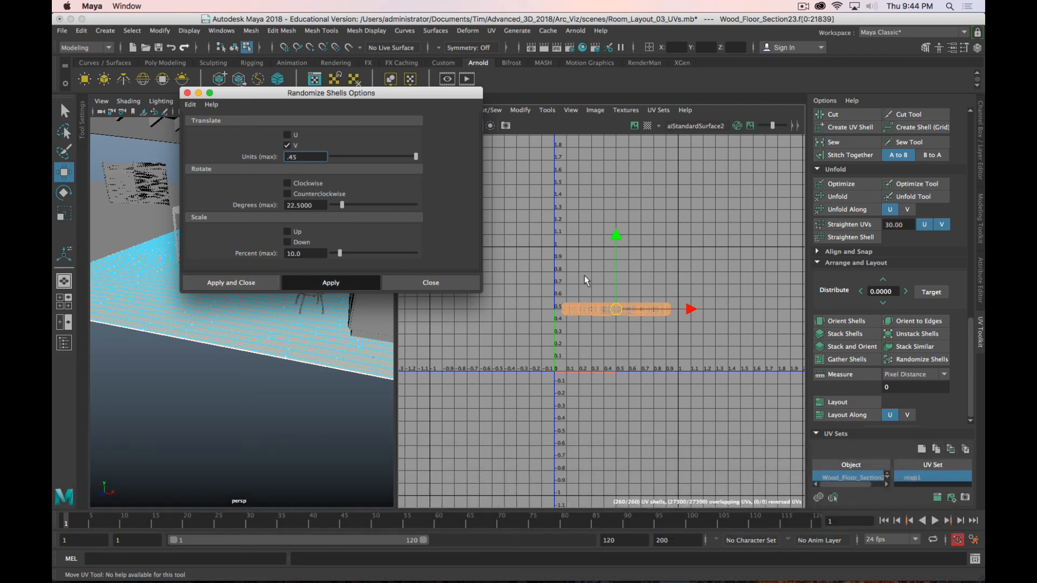
pyautogui.click(331, 282)
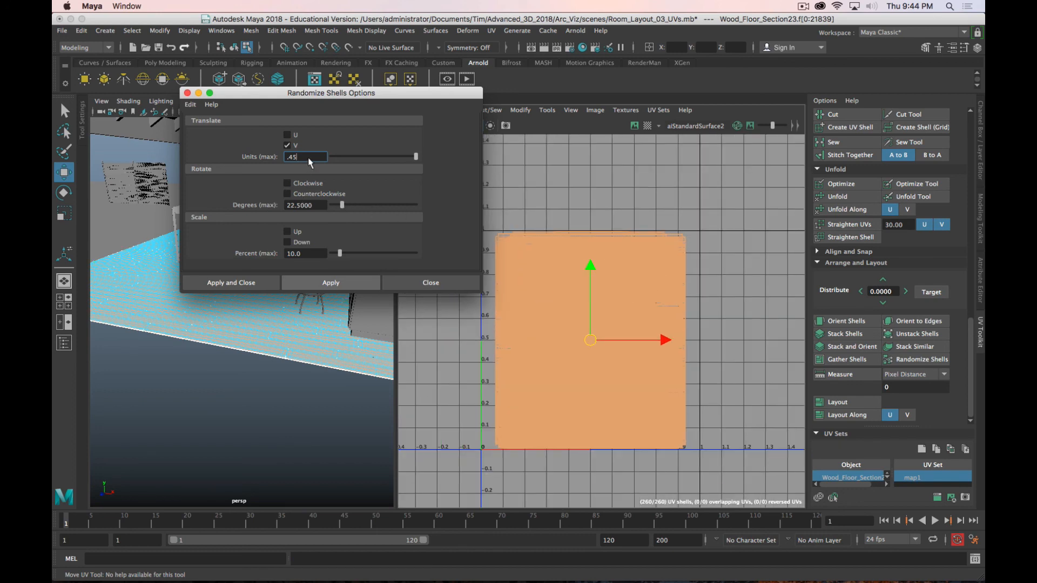
pyautogui.click(287, 135)
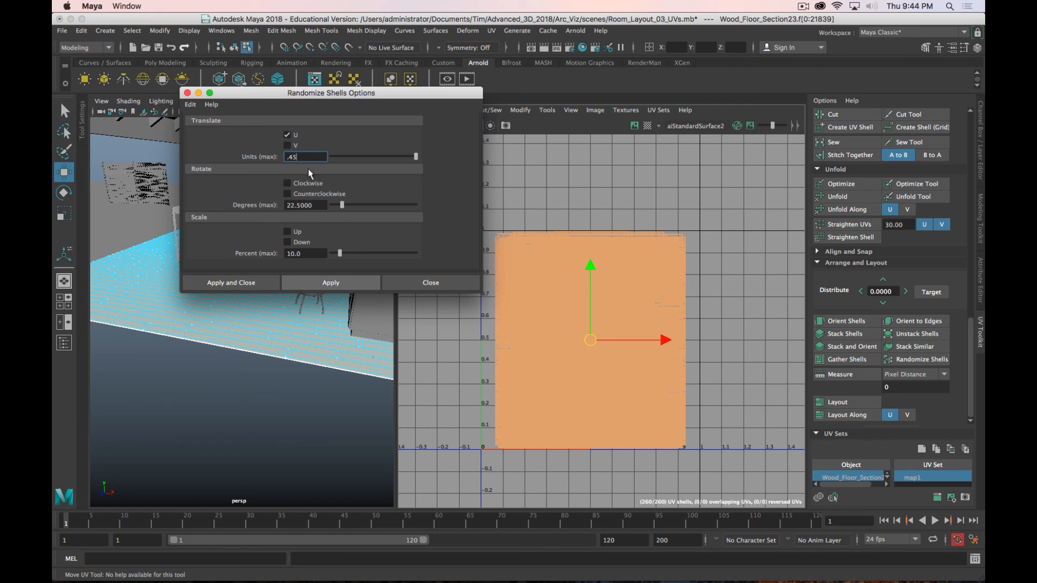
pyautogui.moveTo(541, 259)
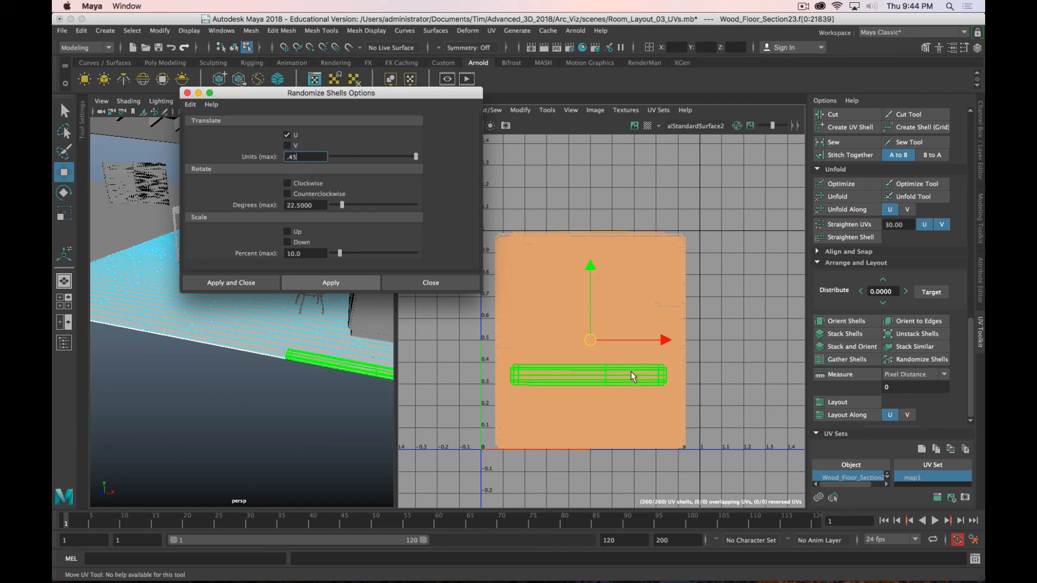
pyautogui.click(331, 283)
pyautogui.write('.05')
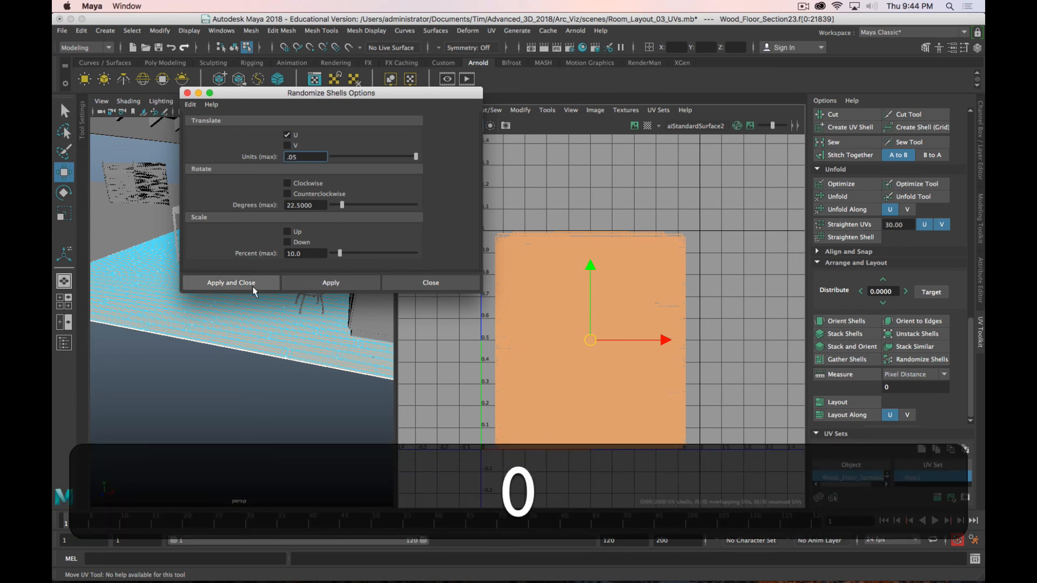
pyautogui.click(330, 282)
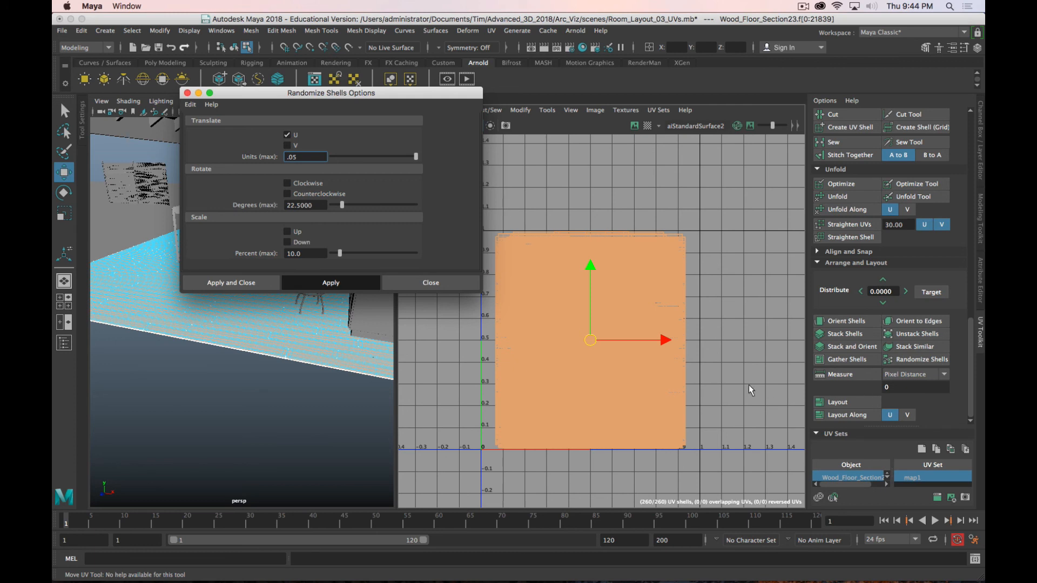
pyautogui.click(330, 282)
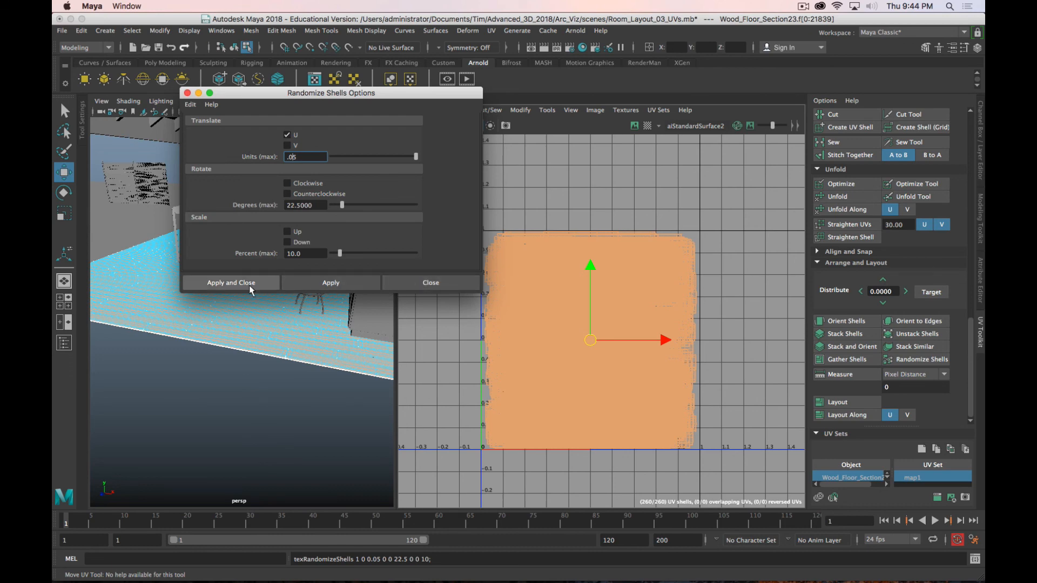
pyautogui.click(230, 283)
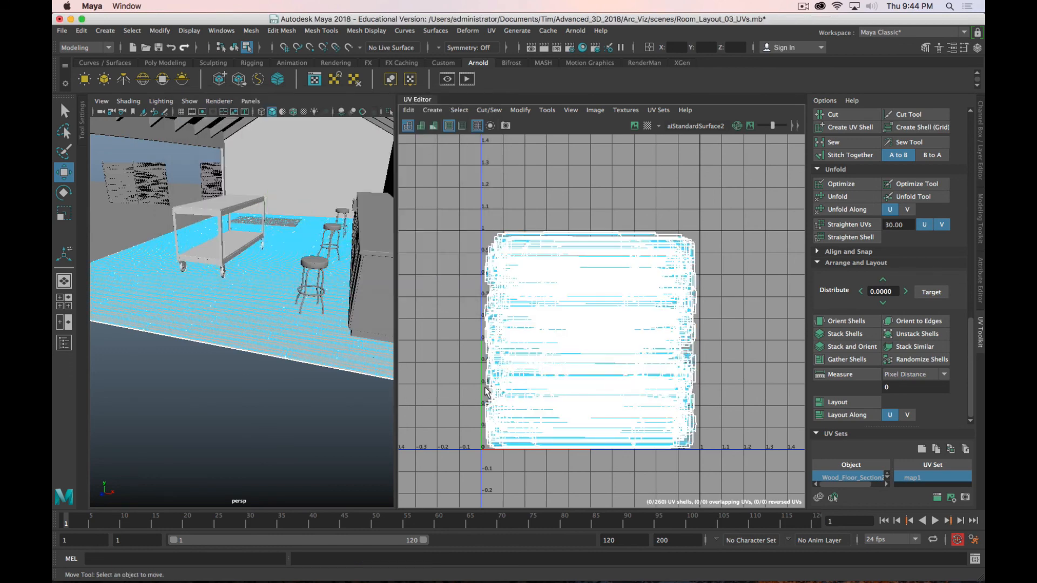